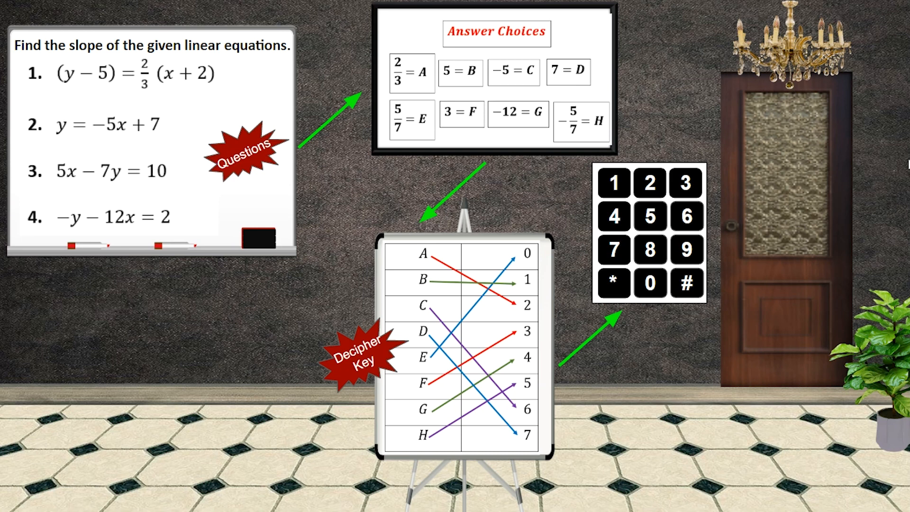
mouse_move(455, 124)
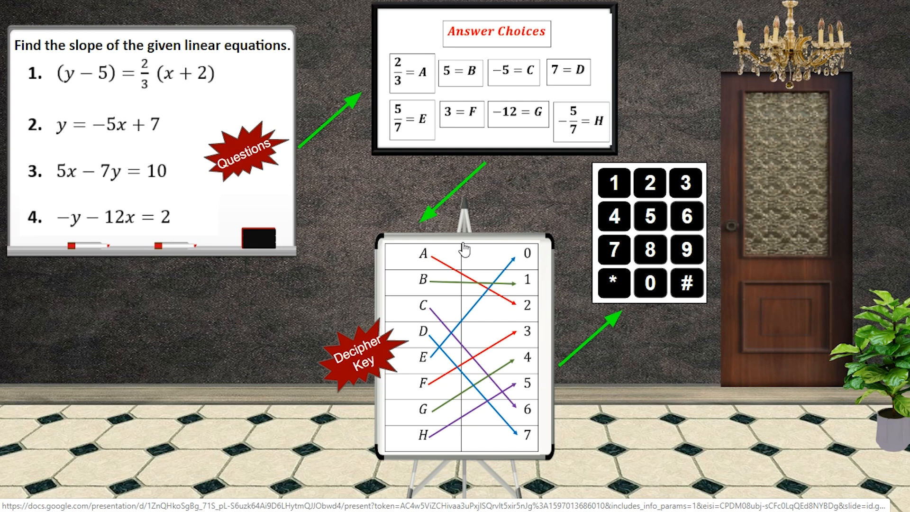
mouse_move(465, 250)
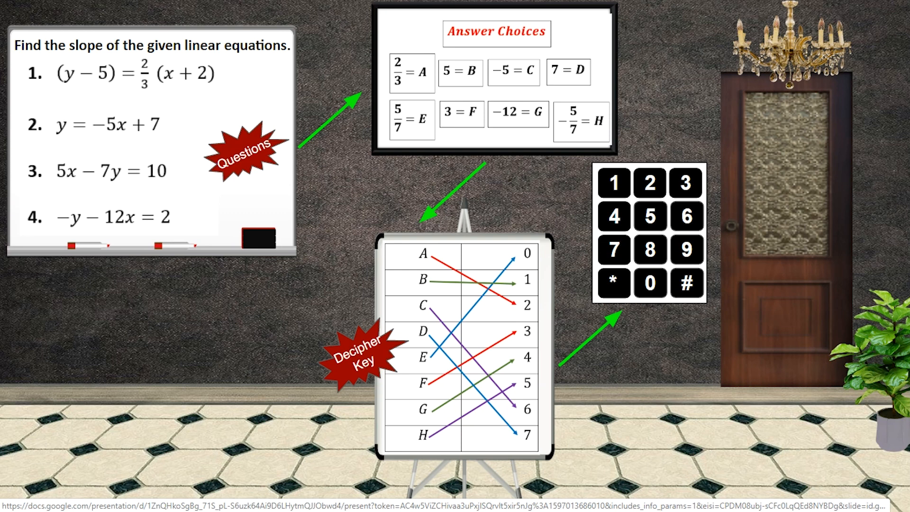
mouse_move(511, 246)
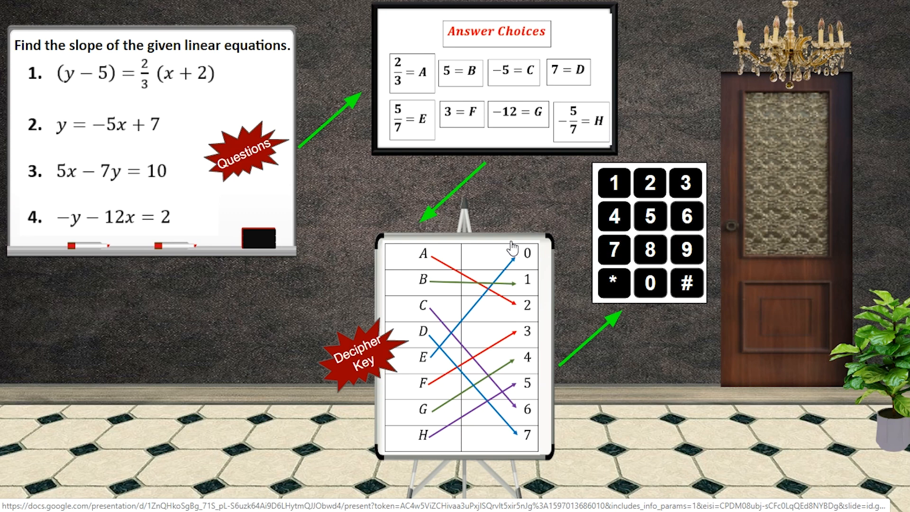
mouse_move(650, 284)
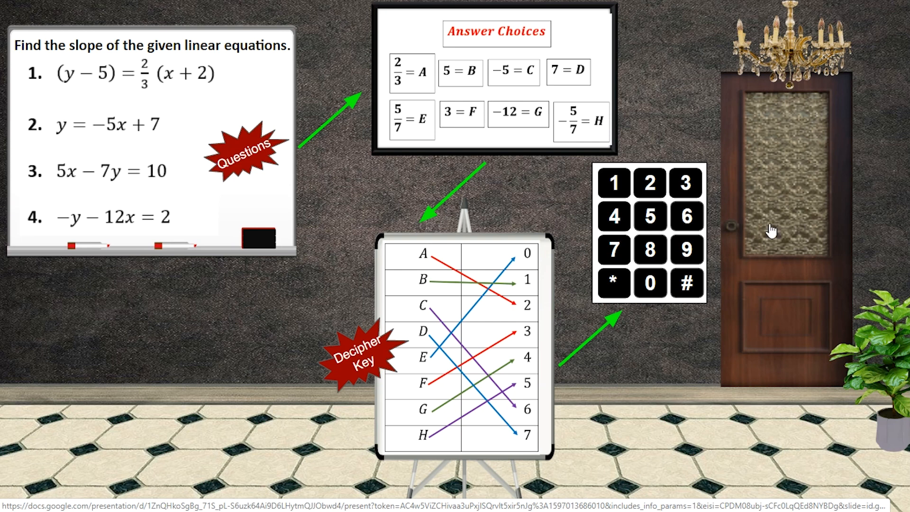
mouse_move(905, 243)
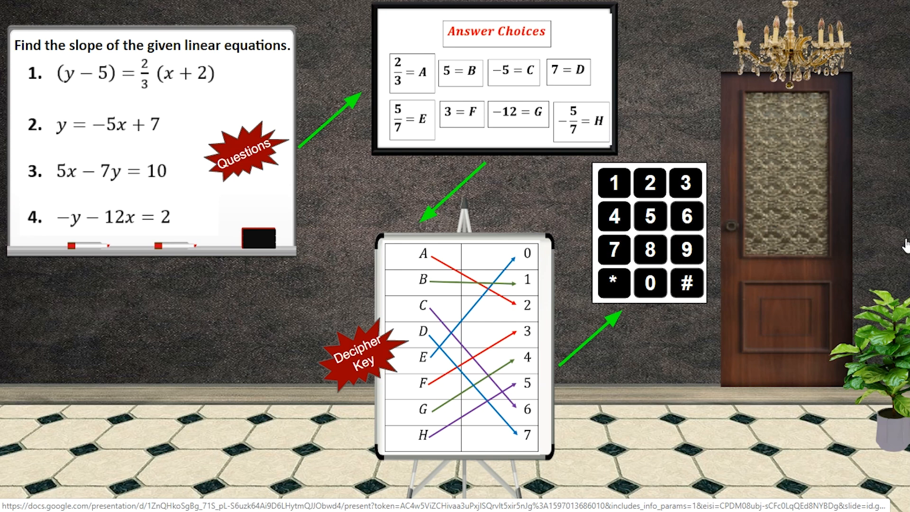
mouse_move(630, 200)
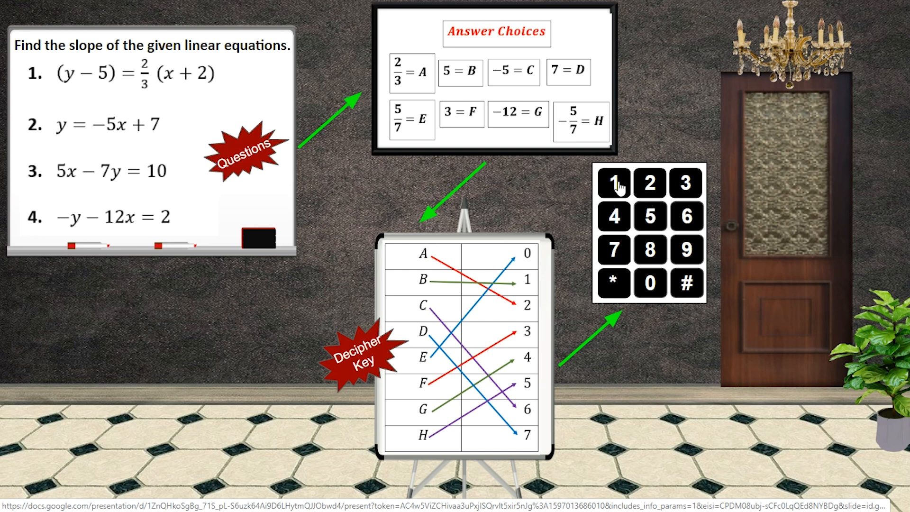
- Present the deck, try wrong and correct keypad codes, then exit with Esc
left_click(613, 181)
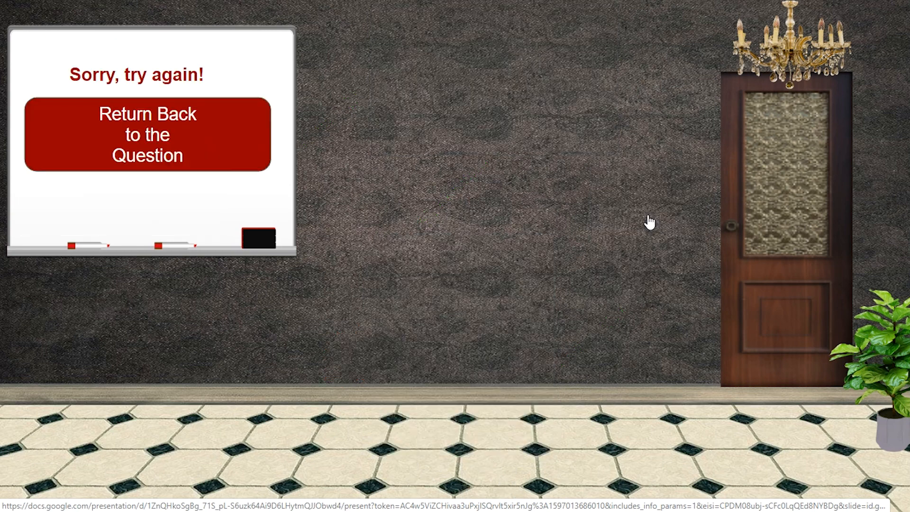
mouse_move(401, 241)
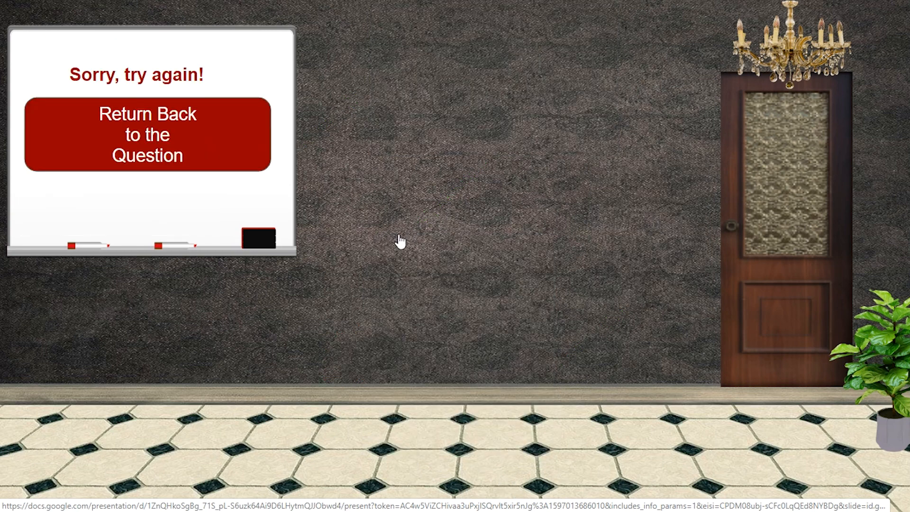
mouse_move(284, 186)
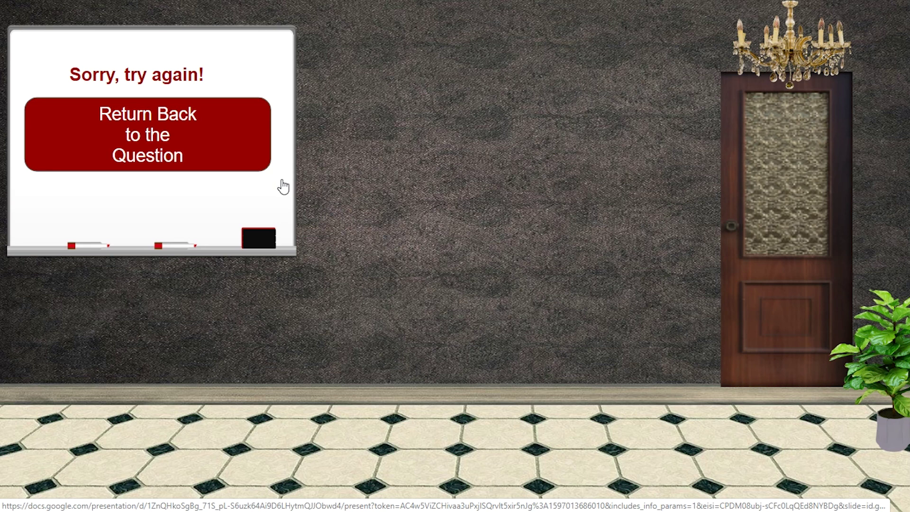
left_click(147, 134)
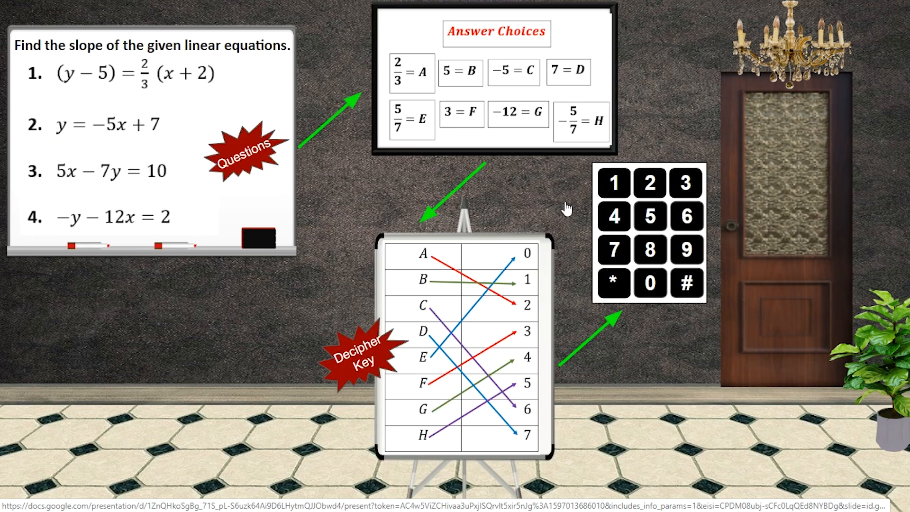
mouse_move(656, 256)
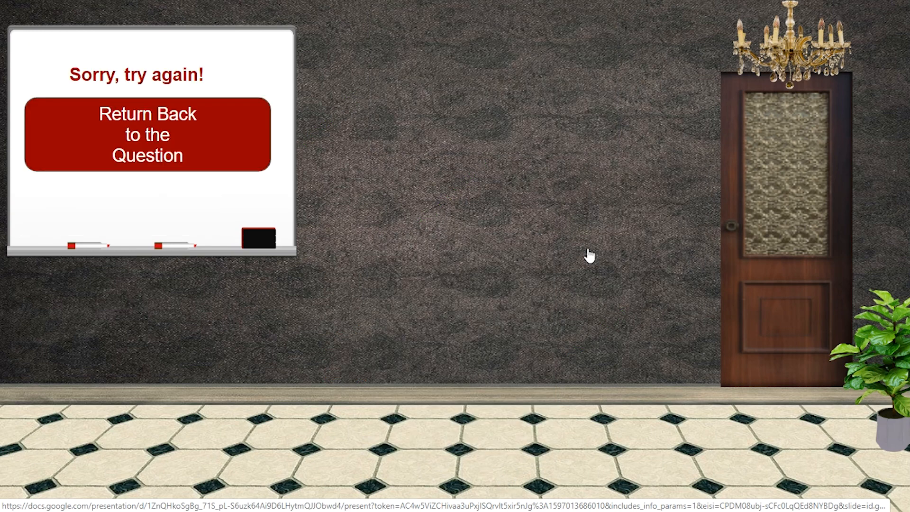
left_click(148, 134)
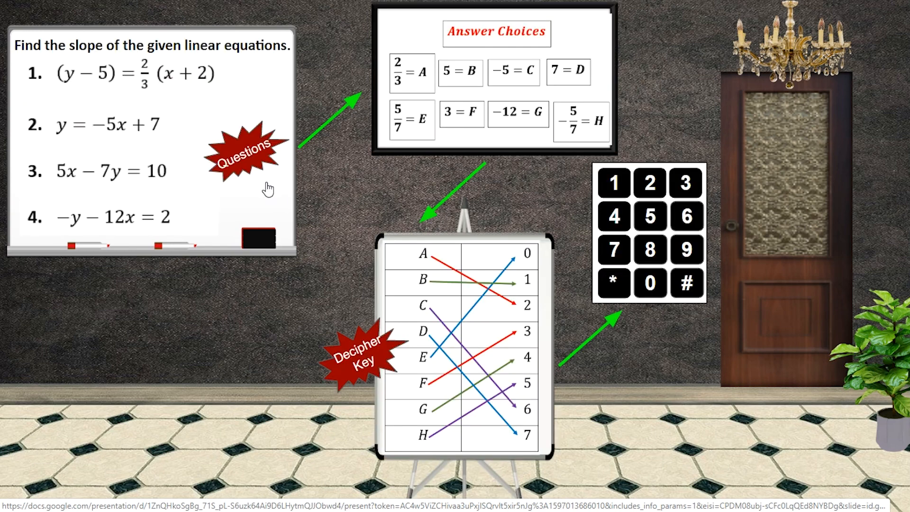
mouse_move(580, 273)
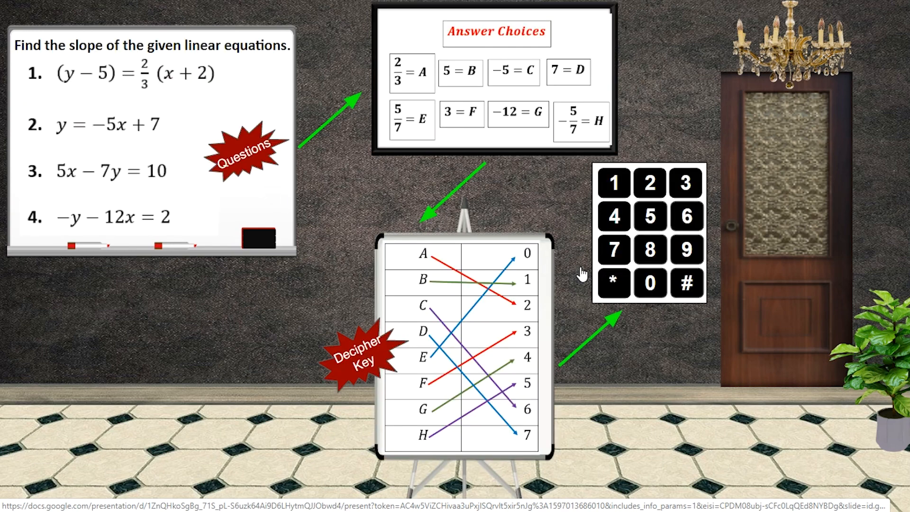
mouse_move(670, 252)
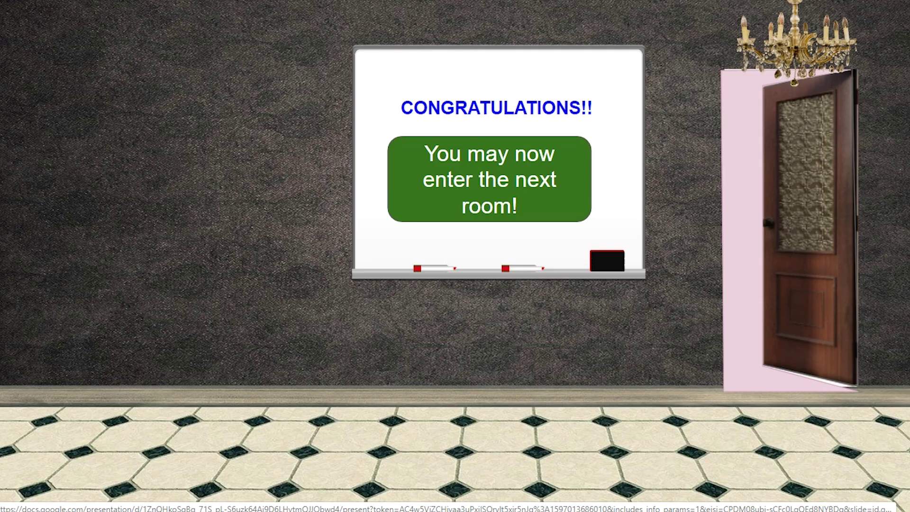
key("Escape")
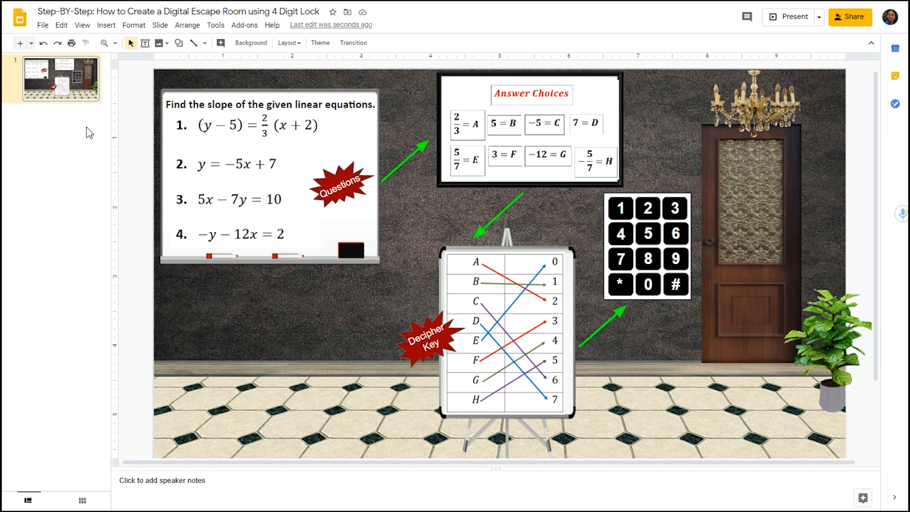
mouse_move(228, 138)
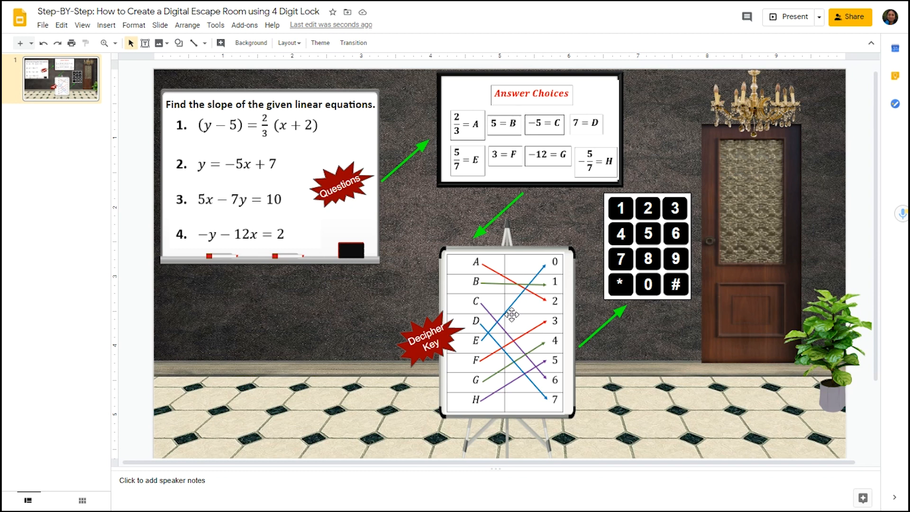
mouse_move(501, 300)
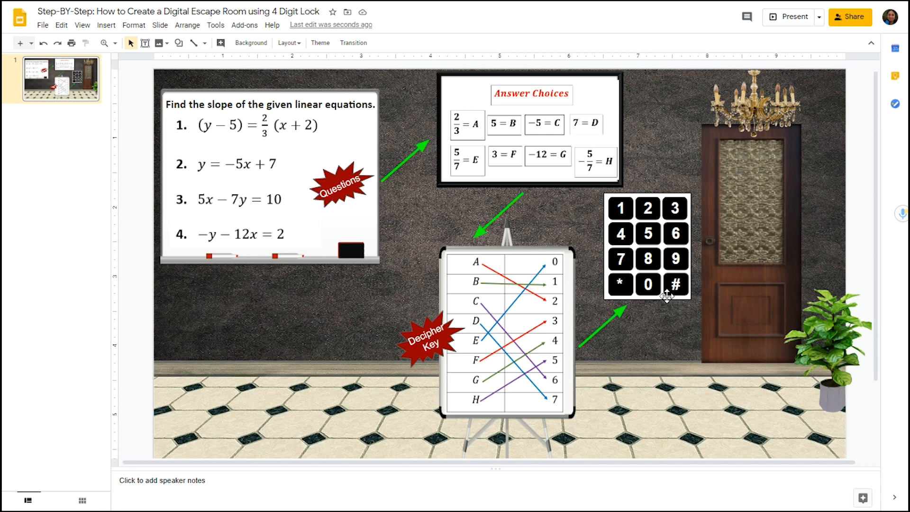
mouse_move(702, 235)
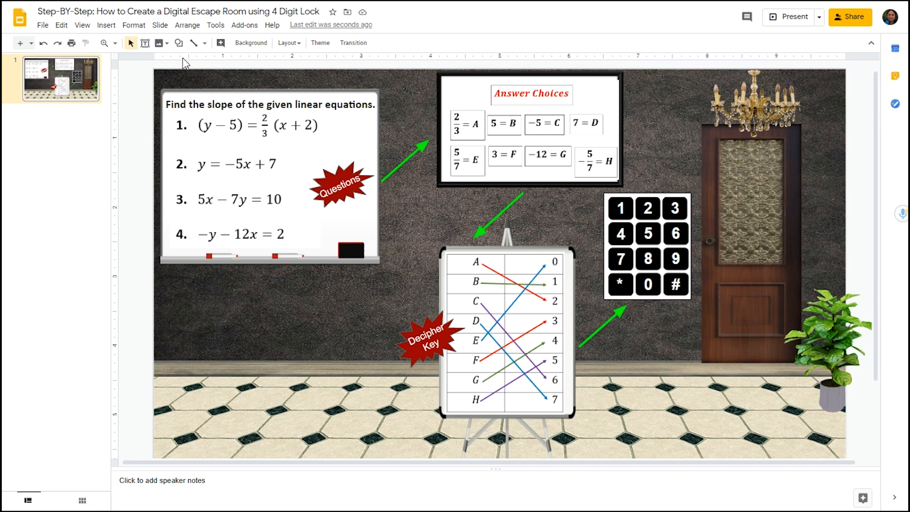
left_click(178, 43)
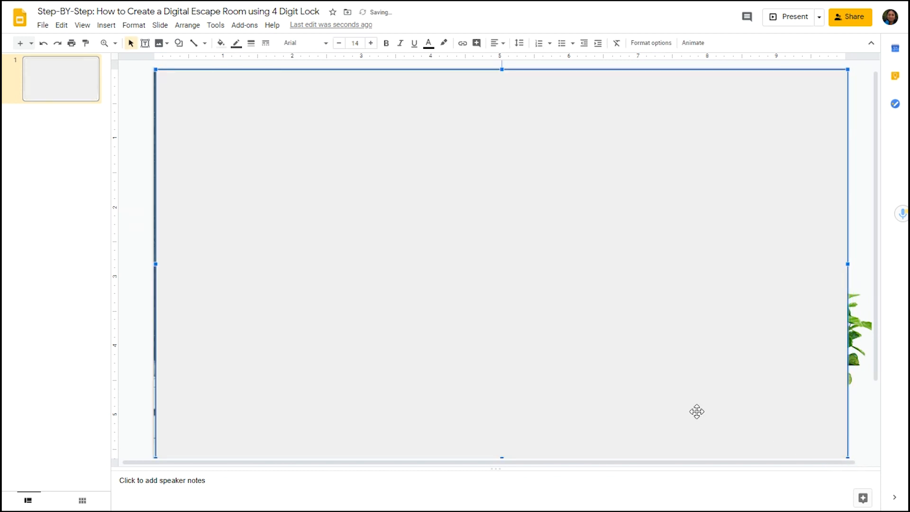
- Link the full-slide rectangle to Slide 1 and make its fill and border transparent
left_click(462, 43)
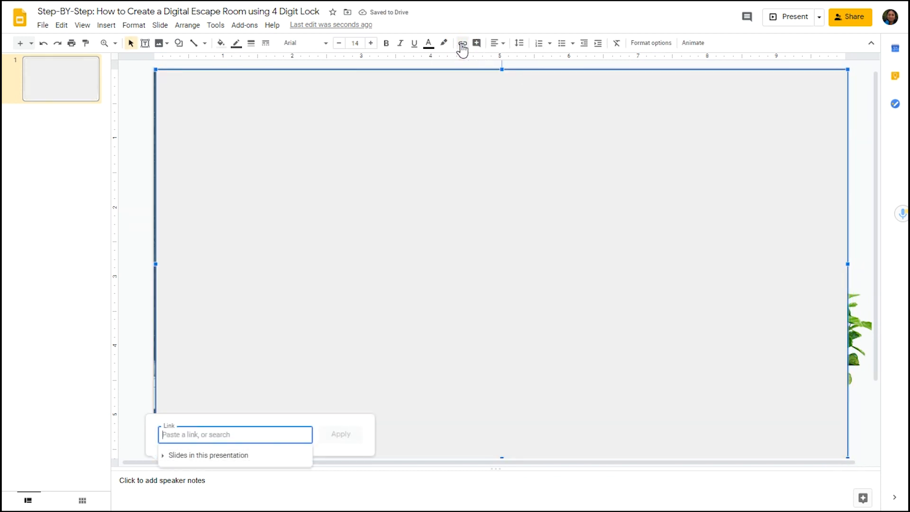
left_click(207, 455)
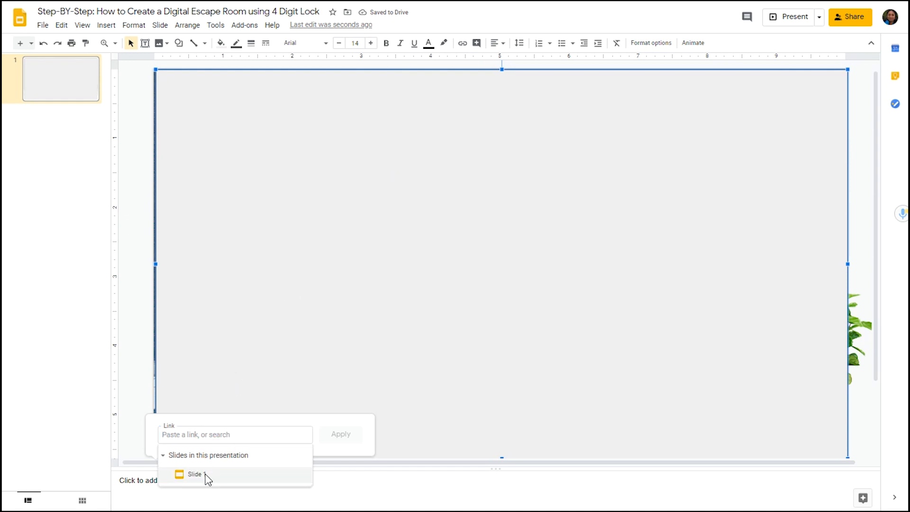
mouse_move(198, 476)
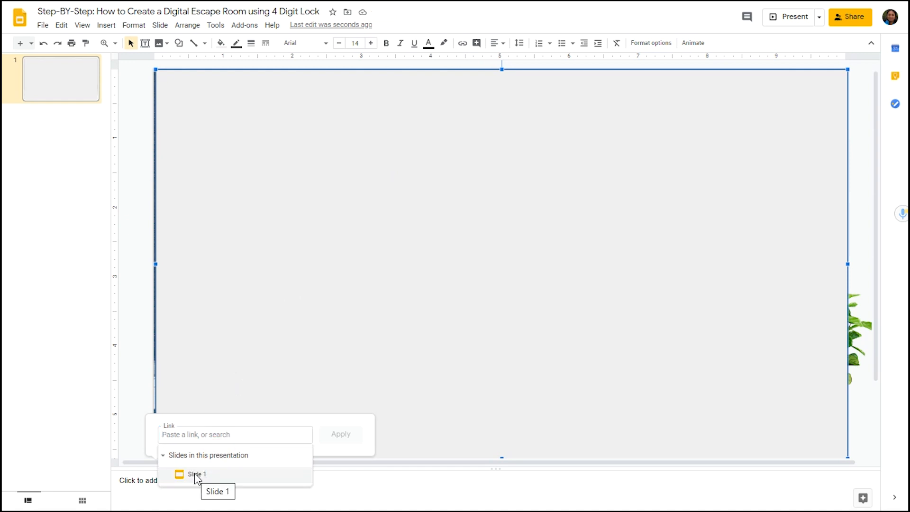
left_click(196, 473)
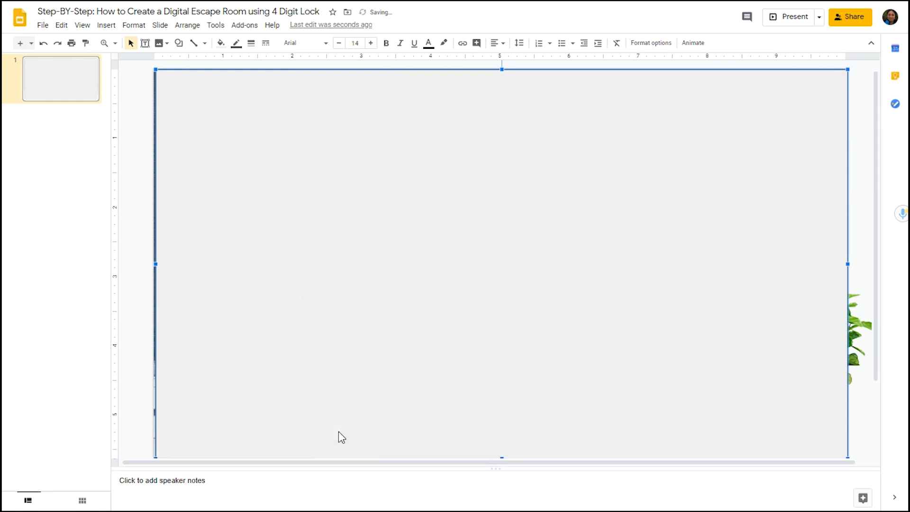
left_click(219, 43)
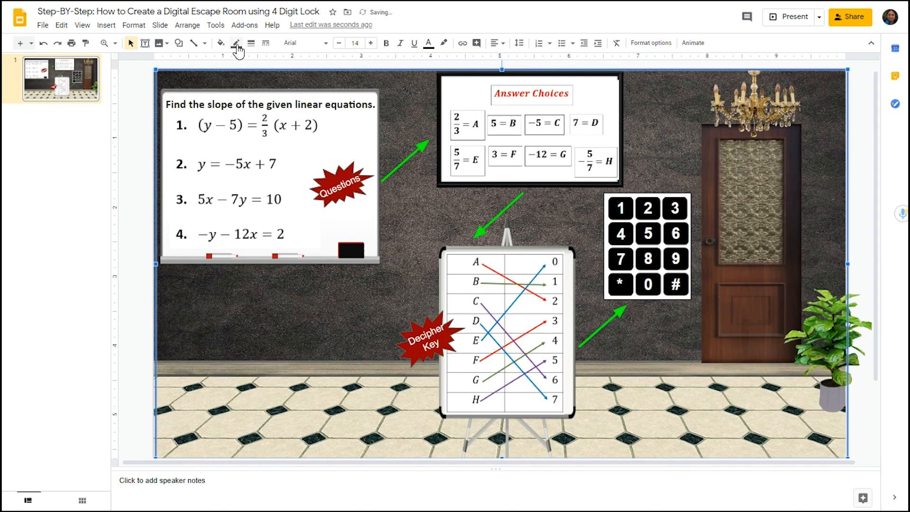
left_click(235, 43)
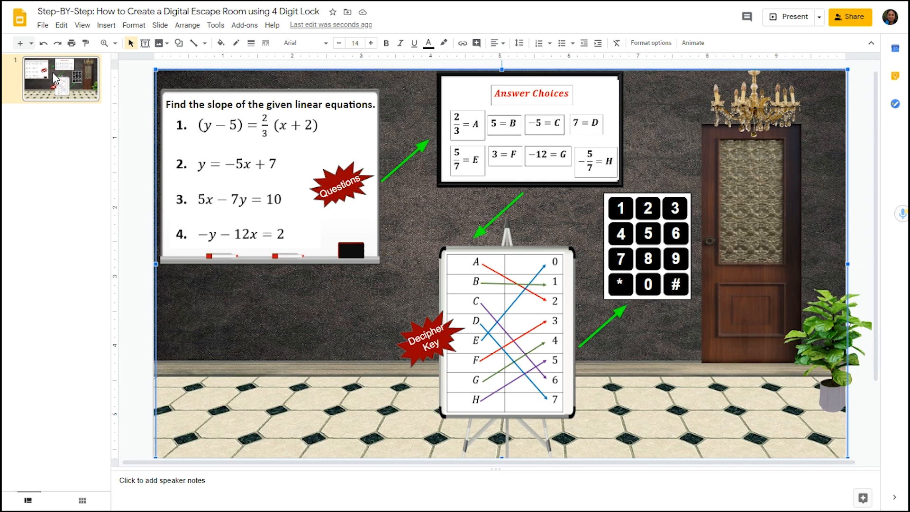
- Duplicate the escape-room slide three times, giving four identical copies
right_click(60, 79)
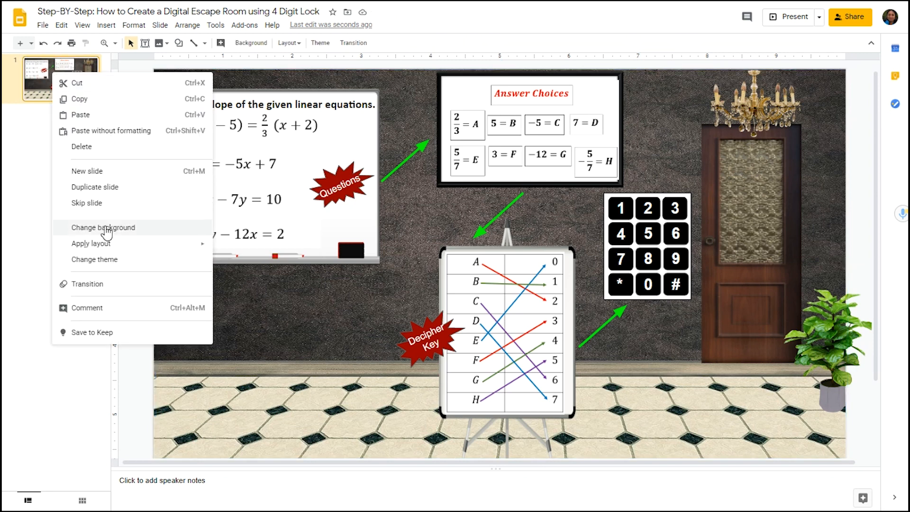
left_click(95, 186)
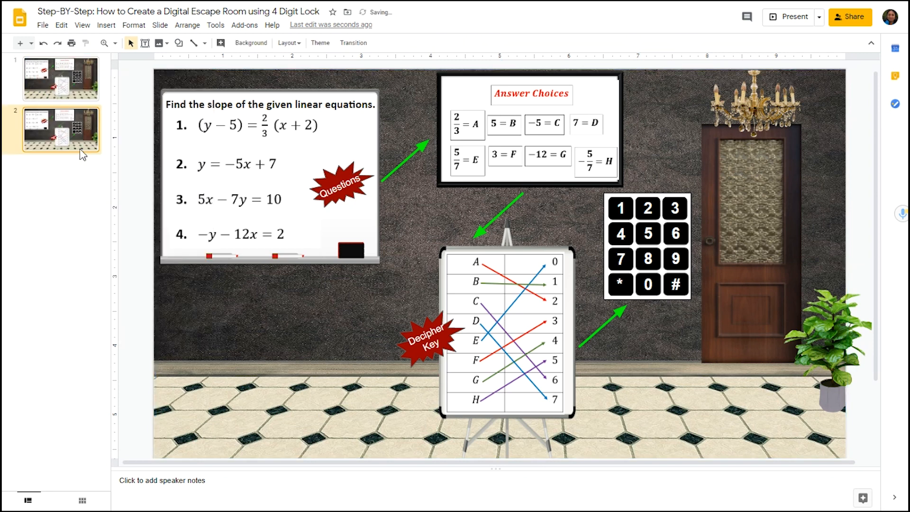
right_click(61, 129)
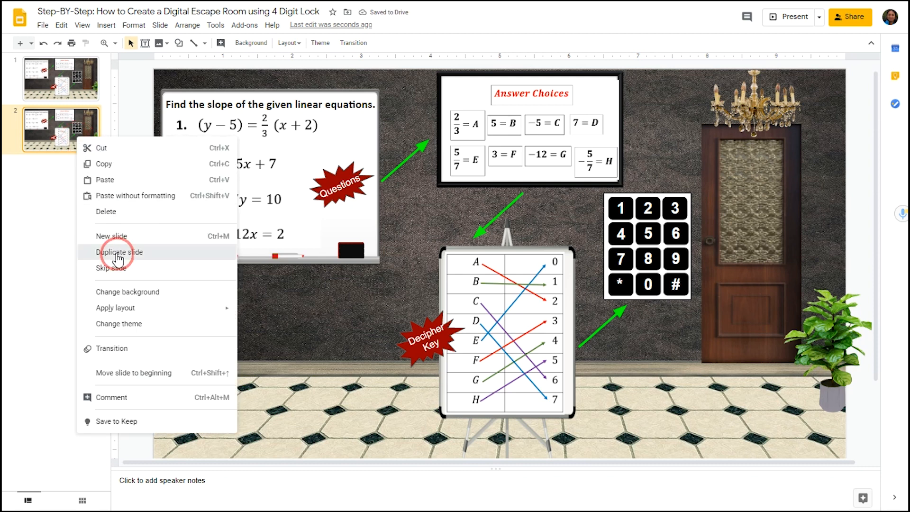
left_click(119, 252)
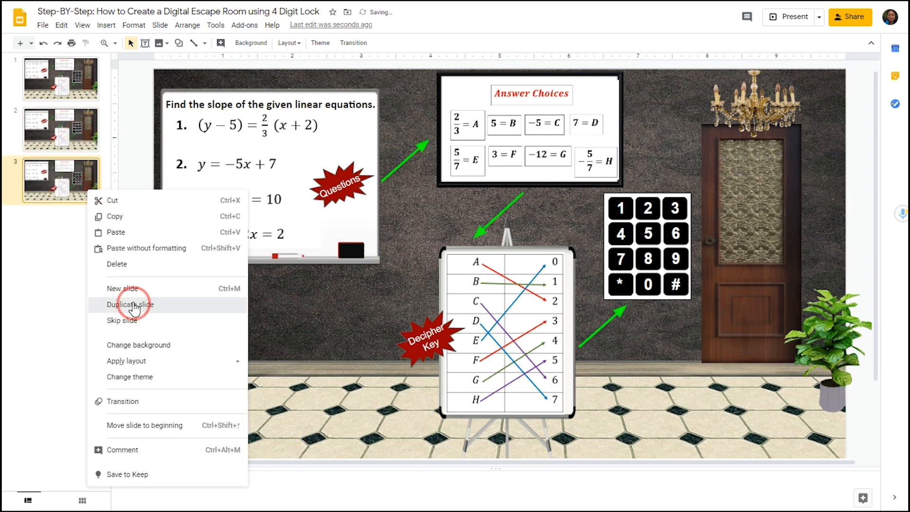
left_click(130, 304)
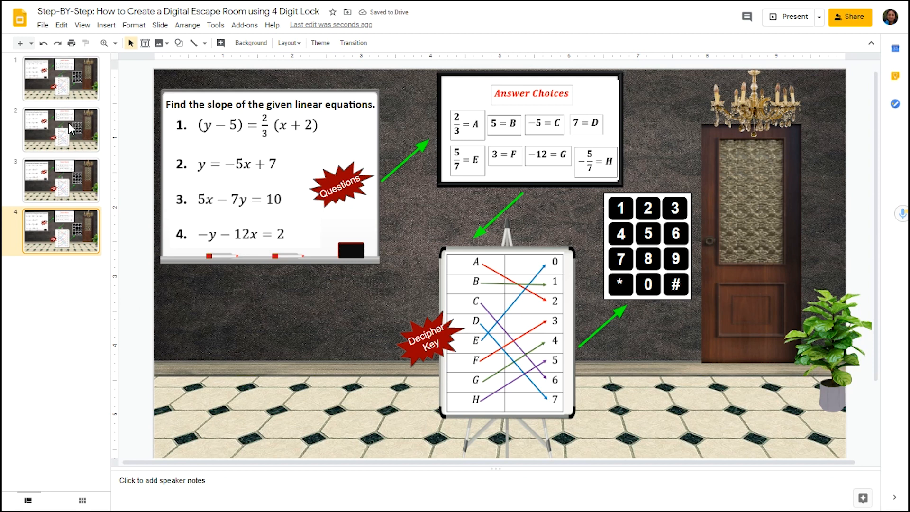
mouse_move(62, 240)
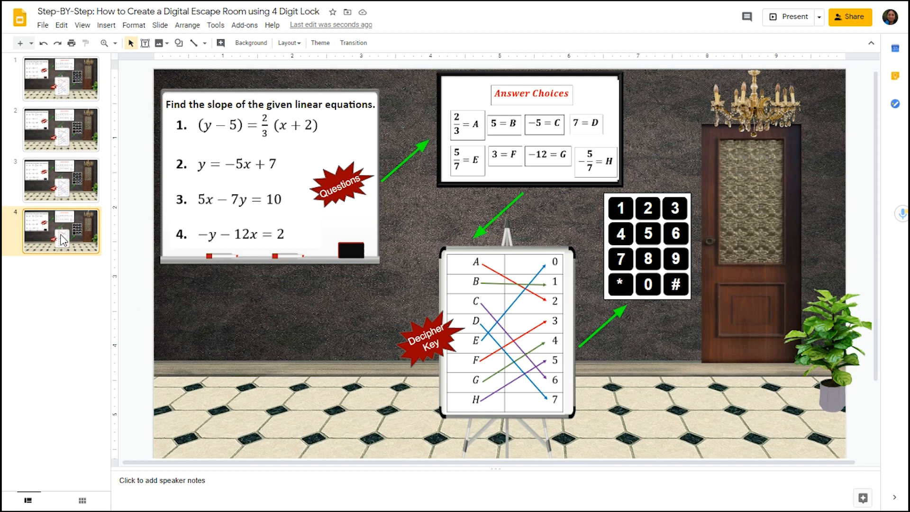
mouse_move(63, 269)
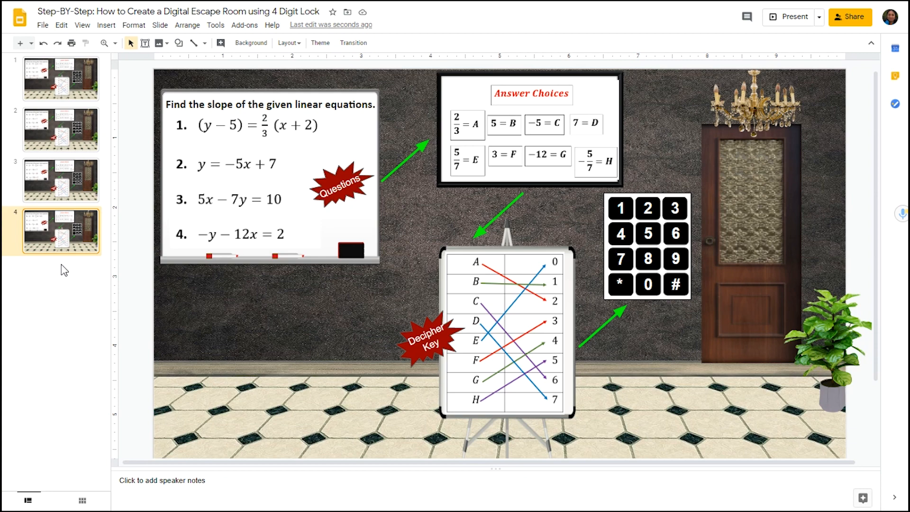
mouse_move(379, 36)
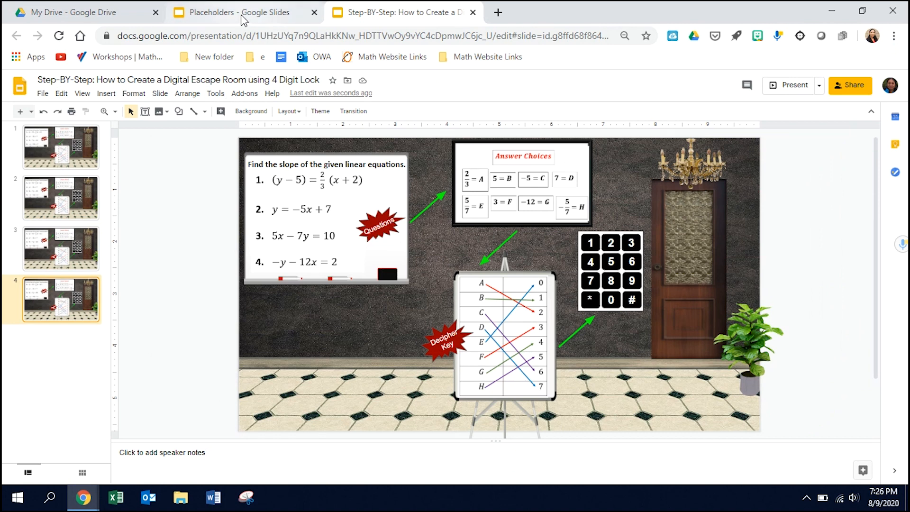
- Copy the 'Sorry, try again!' slide from Placeholders and paste it unlinked as slide 5
left_click(238, 12)
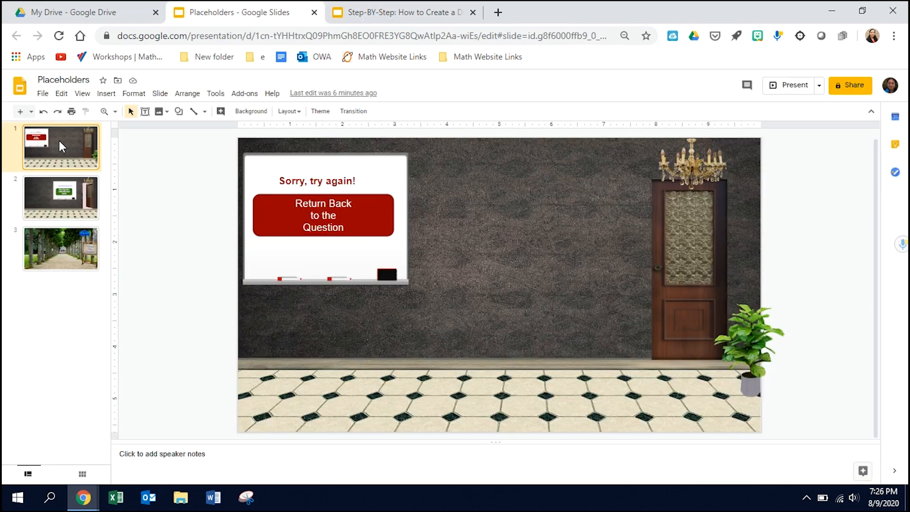
right_click(62, 145)
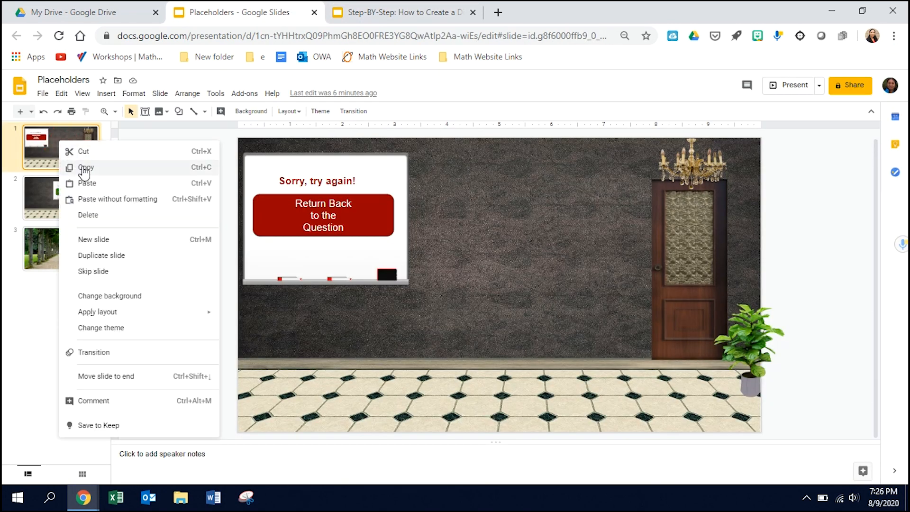
left_click(401, 12)
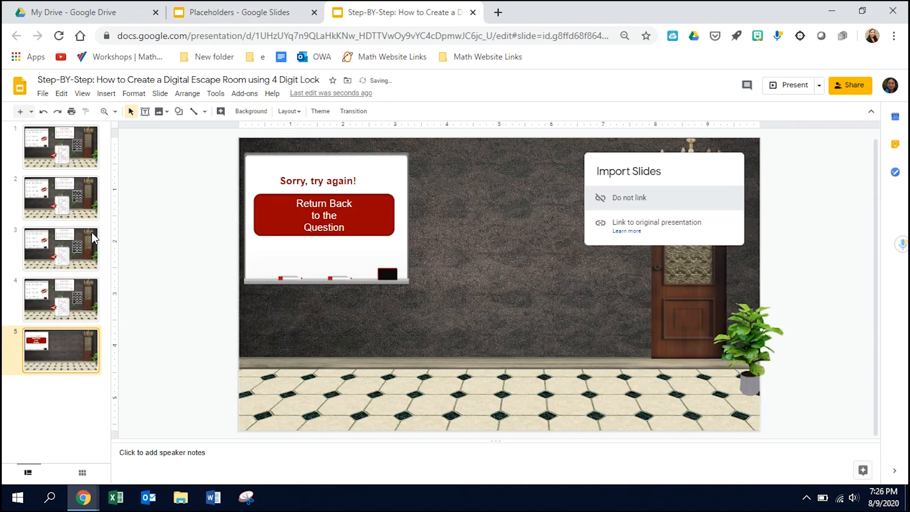
left_click(628, 197)
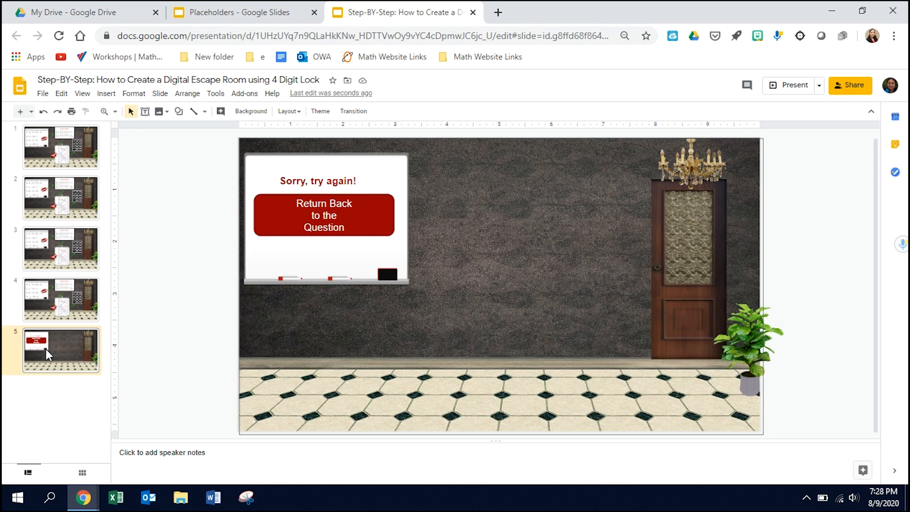
- Link the try-again picture on slide 5 to Slide 1, then reselect it
left_click(179, 111)
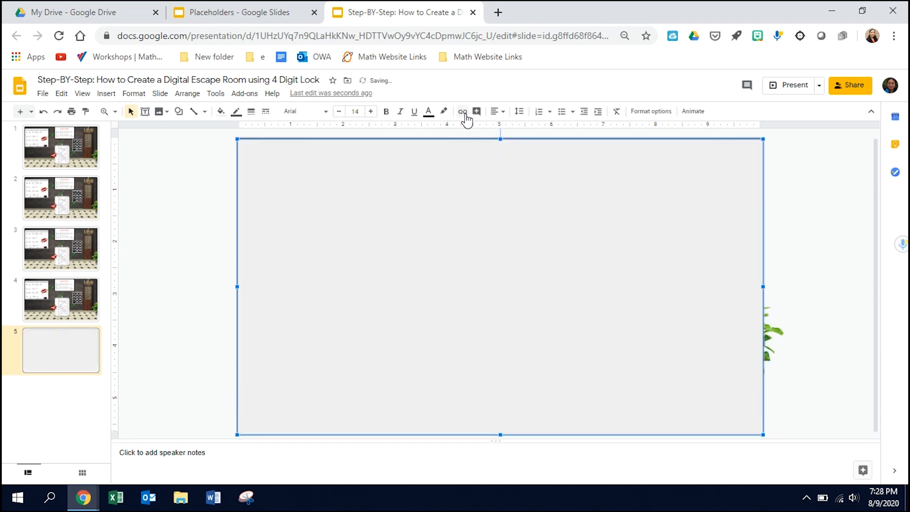
left_click(462, 111)
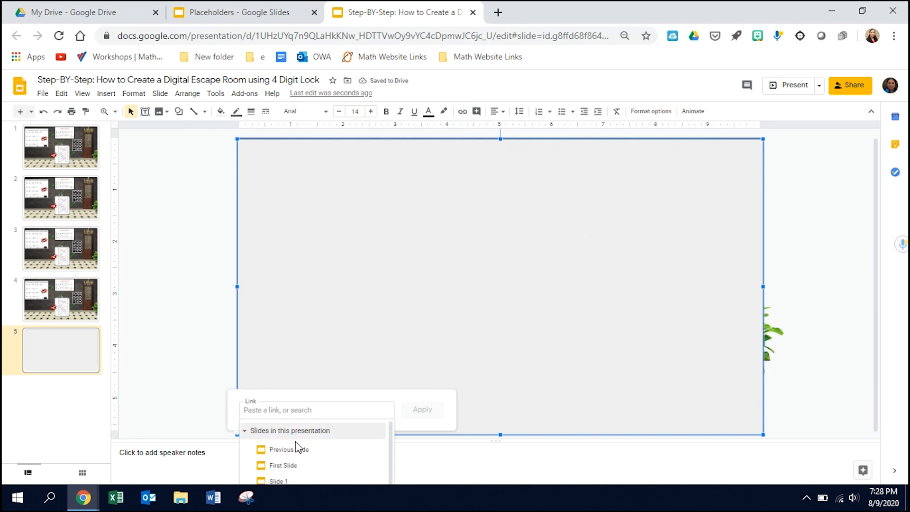
left_click(278, 480)
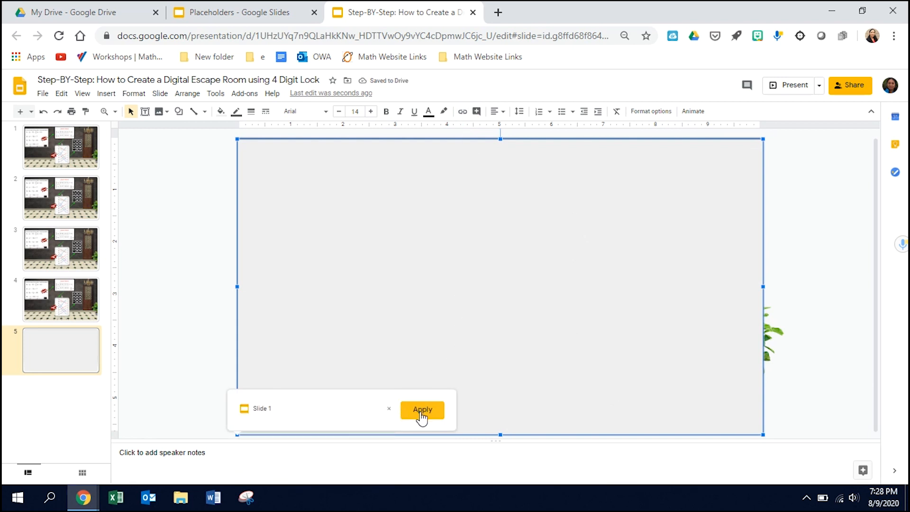
left_click(422, 409)
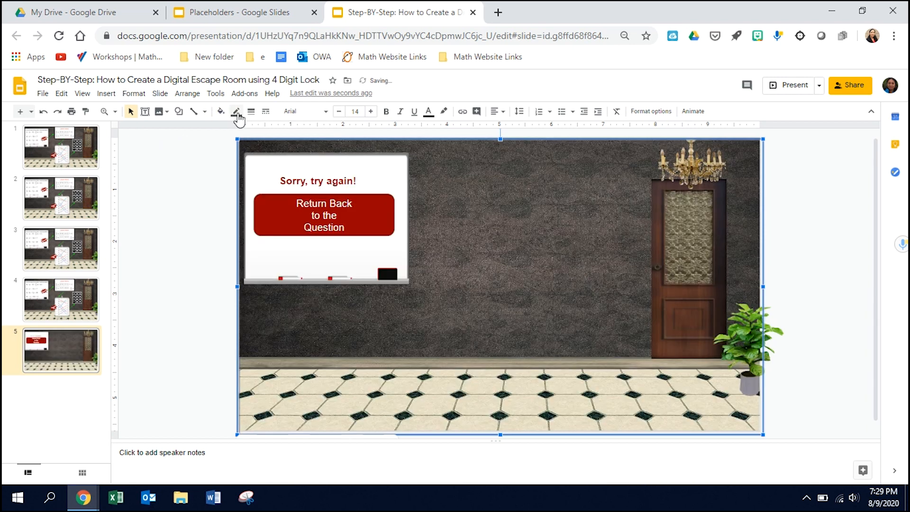
mouse_move(265, 130)
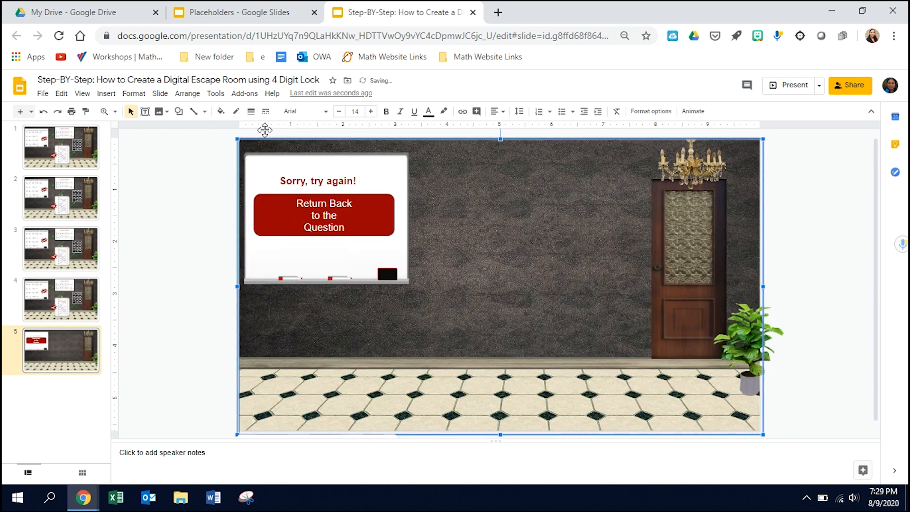
left_click(191, 225)
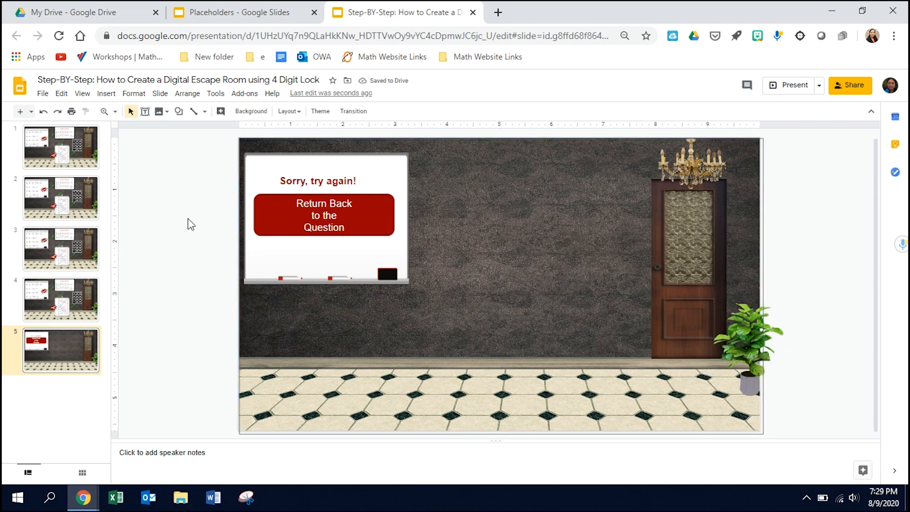
left_click(522, 279)
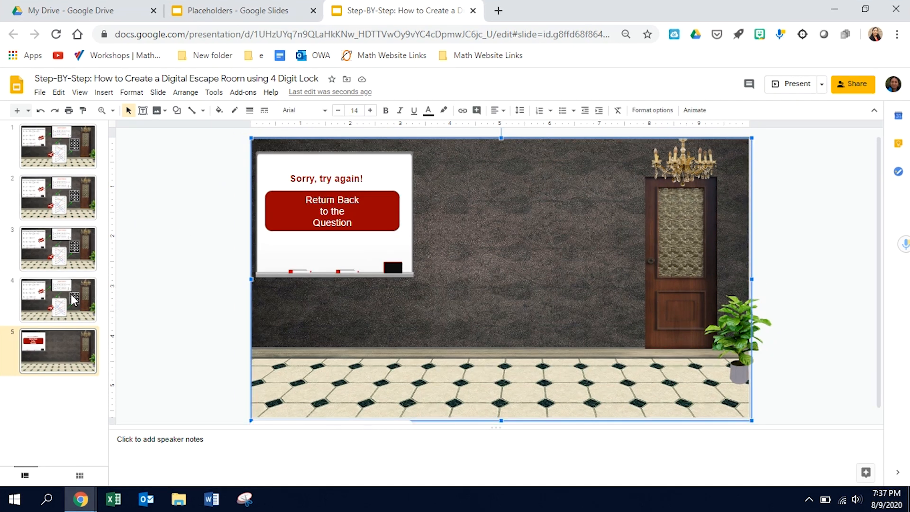
mouse_move(48, 331)
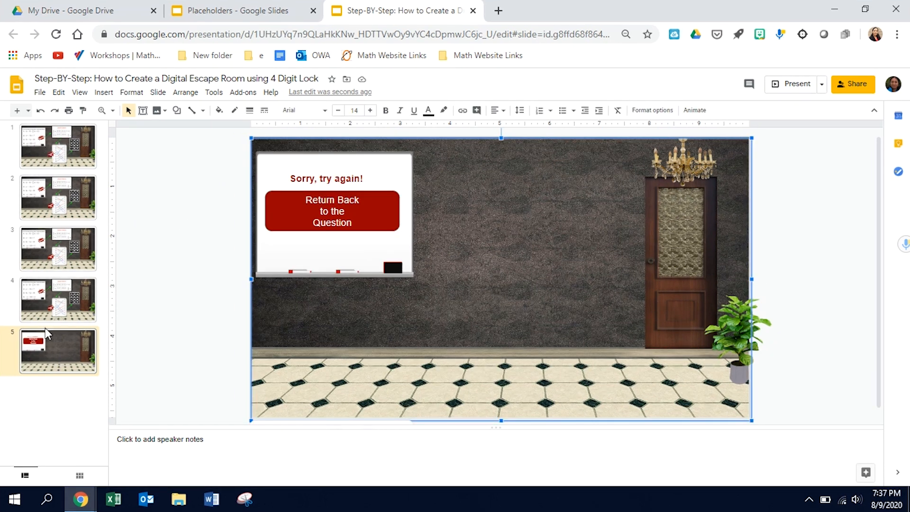
mouse_move(51, 133)
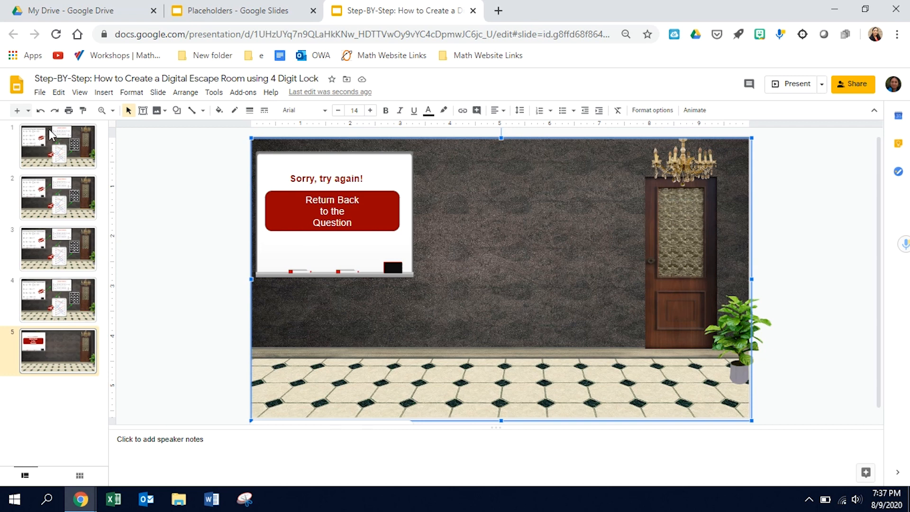
- Draw a rectangle over the keypad on slide 1
left_click(57, 145)
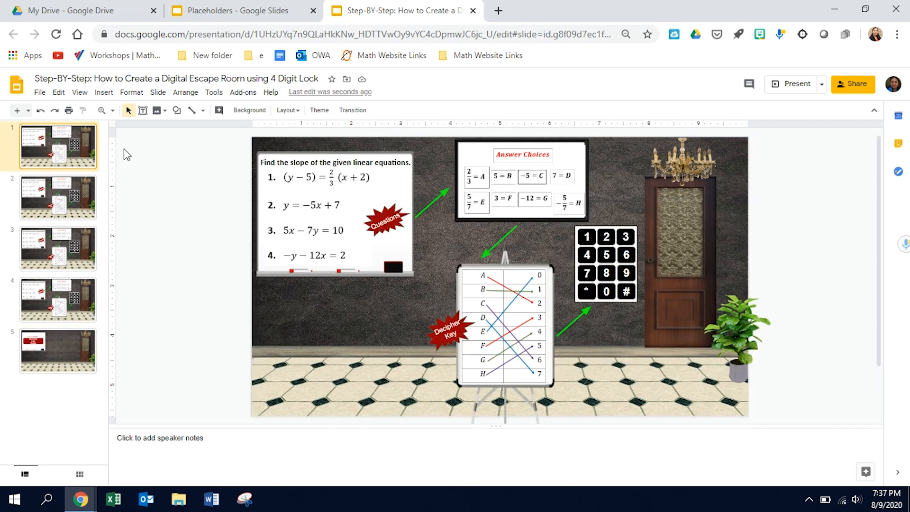
mouse_move(177, 110)
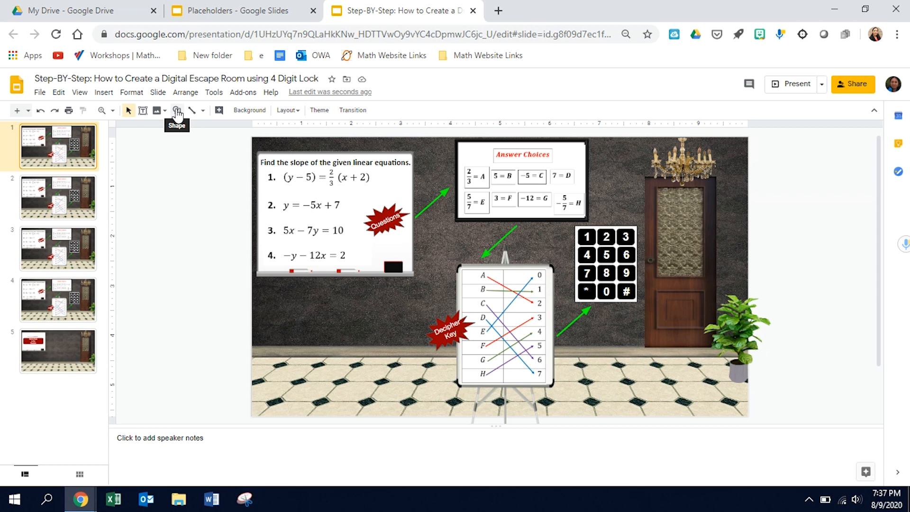
left_click(177, 110)
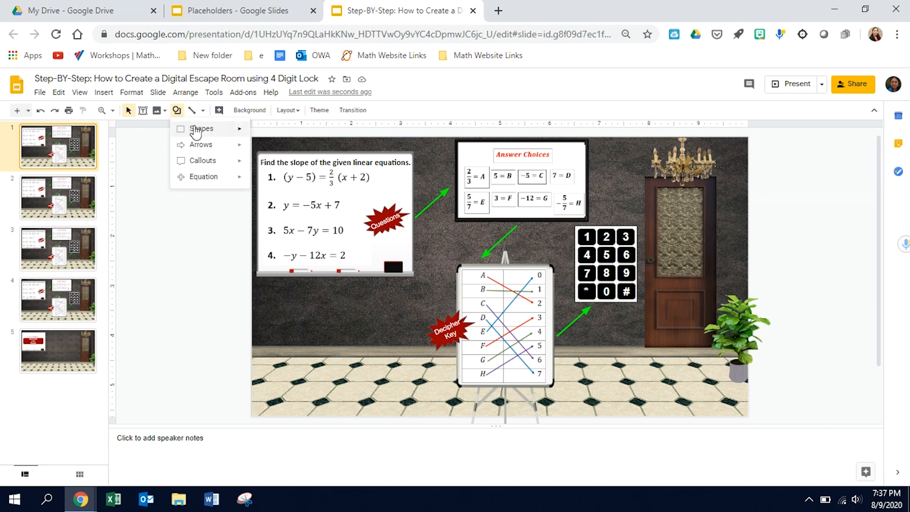
left_click(576, 226)
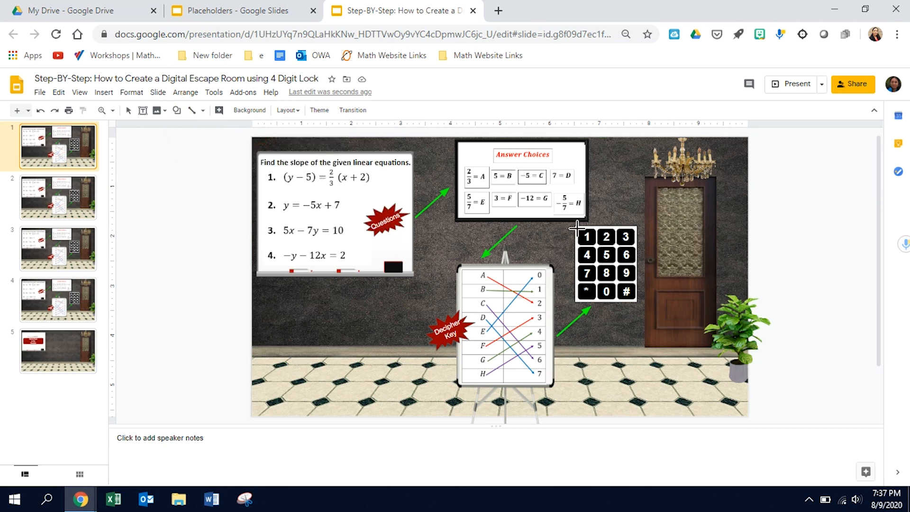
left_click(627, 291)
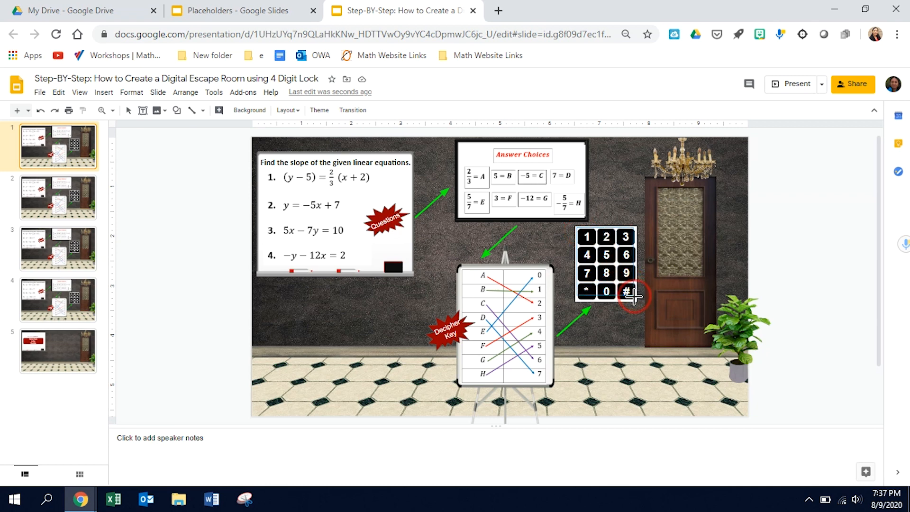
left_click(607, 264)
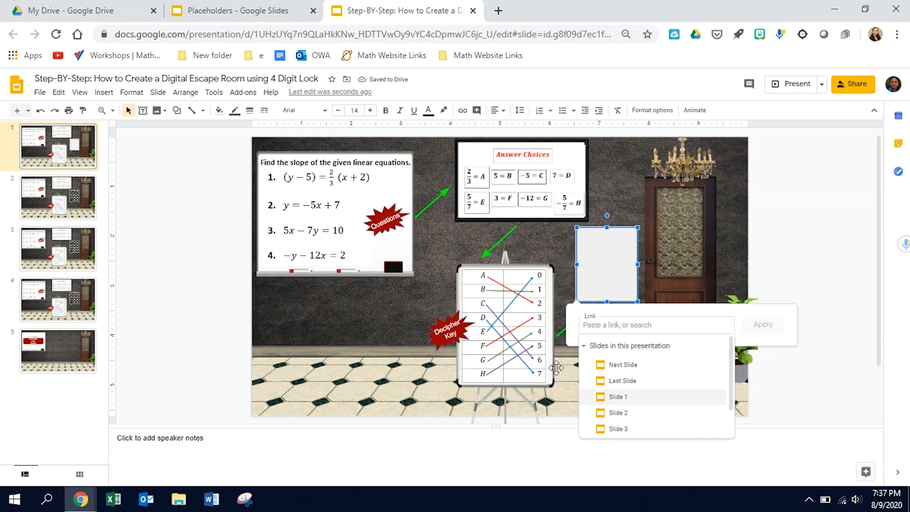
mouse_move(638, 421)
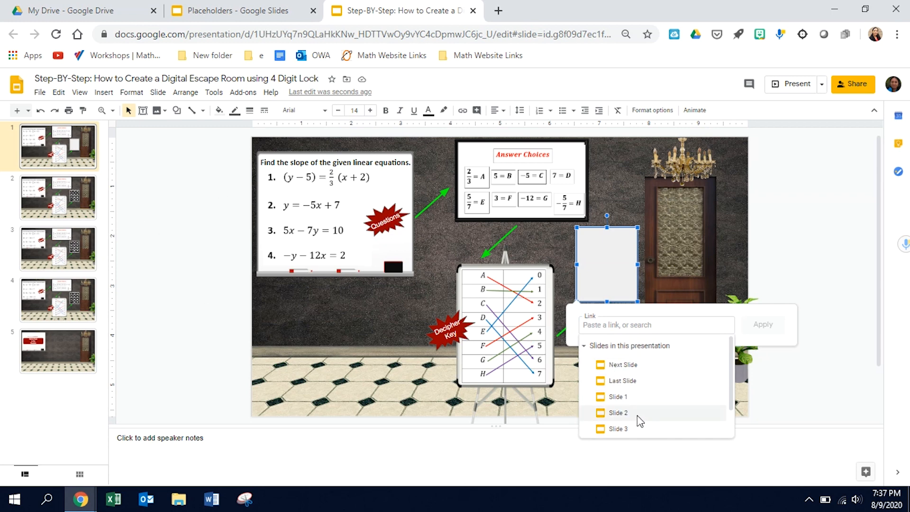
- Link the keypad rectangle to Slide 2 and move to slide 2
left_click(618, 412)
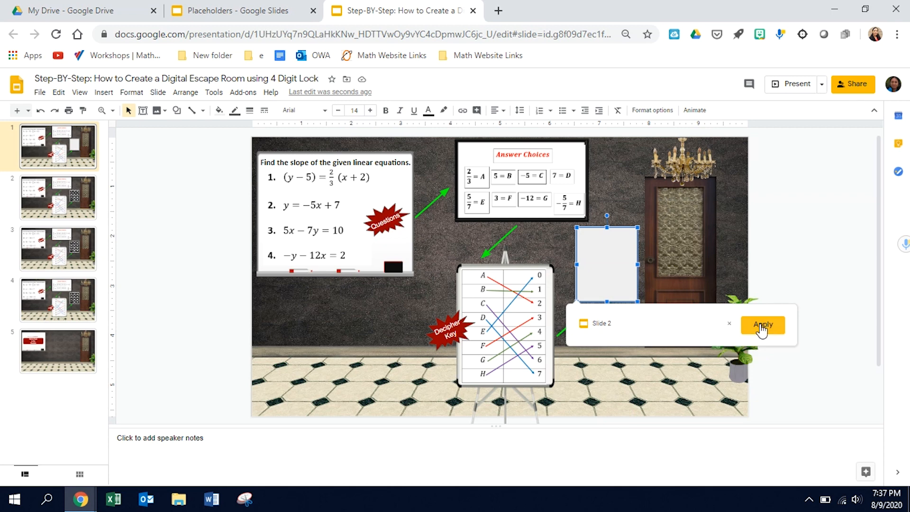
left_click(762, 324)
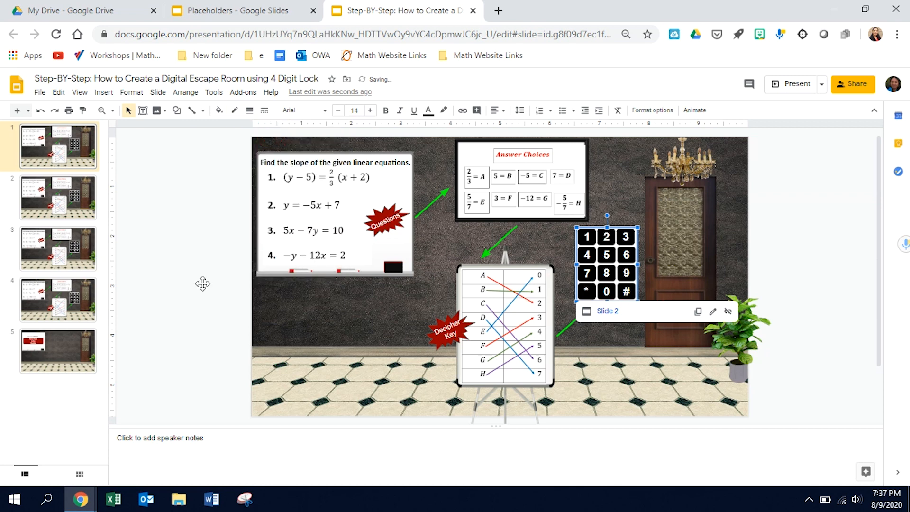
left_click(144, 249)
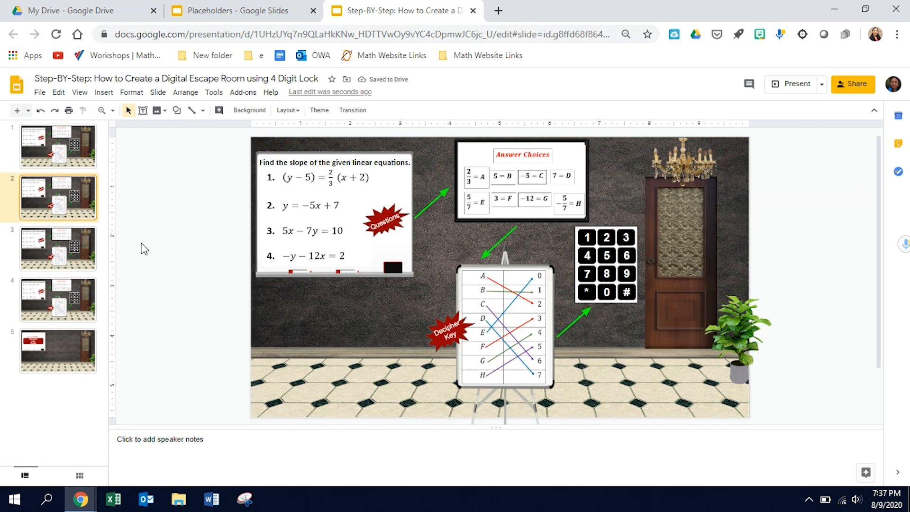
mouse_move(62, 295)
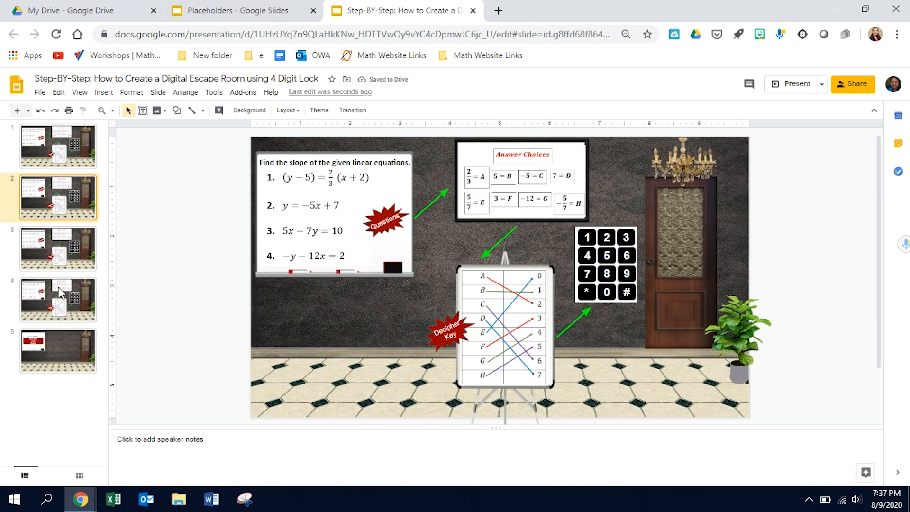
- Link slide 2's keypad overlay shape to Slide 3
left_click(177, 110)
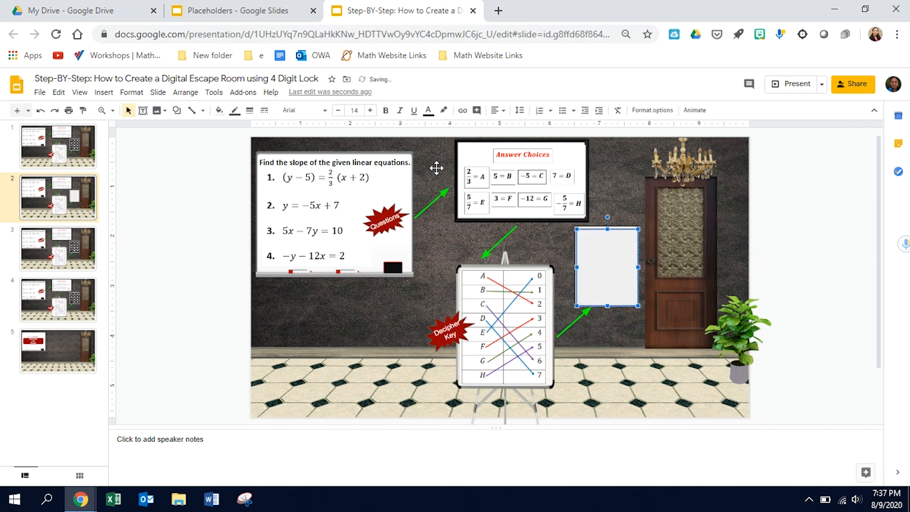
left_click(461, 110)
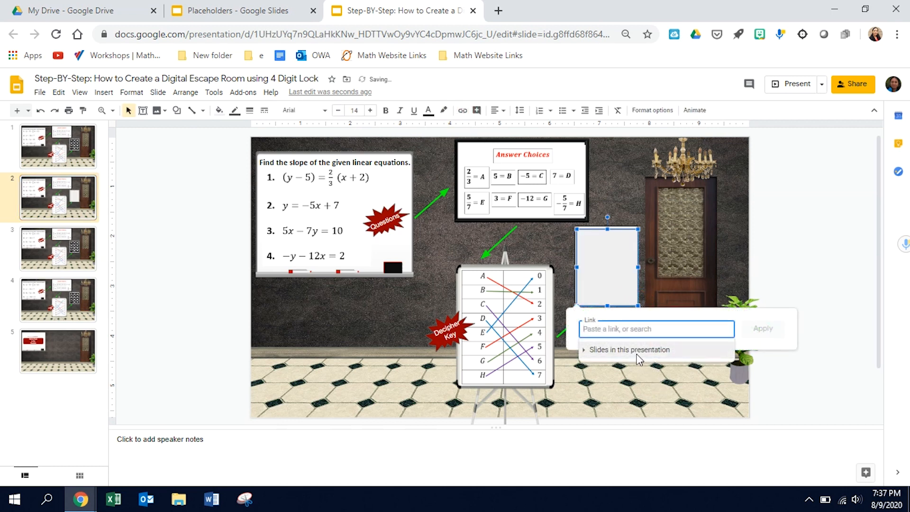
left_click(629, 349)
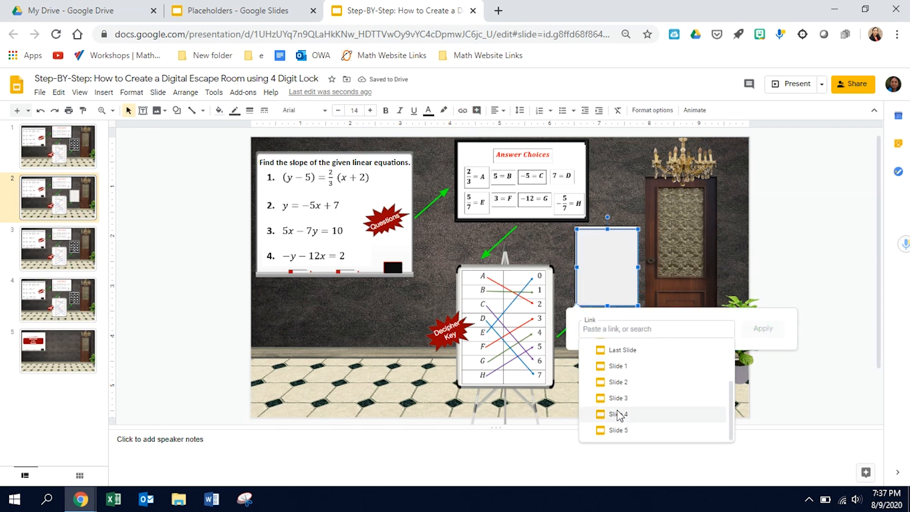
left_click(617, 397)
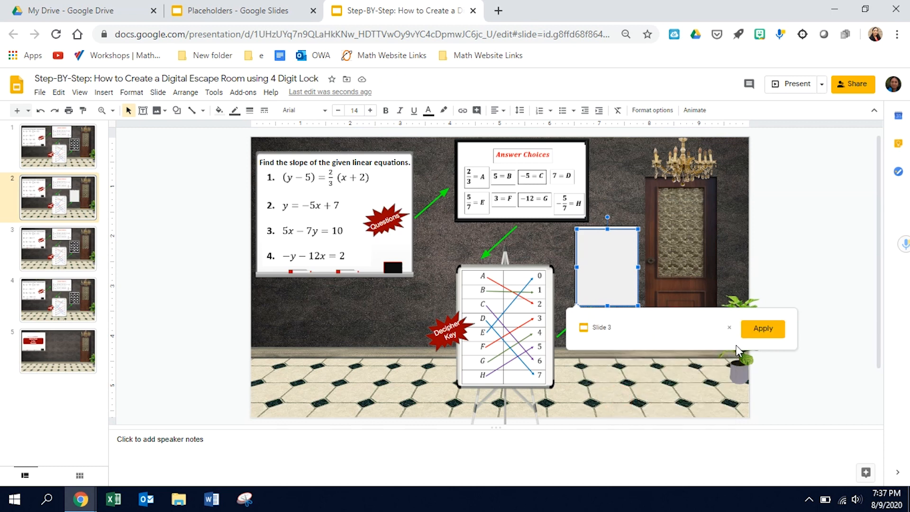
left_click(219, 110)
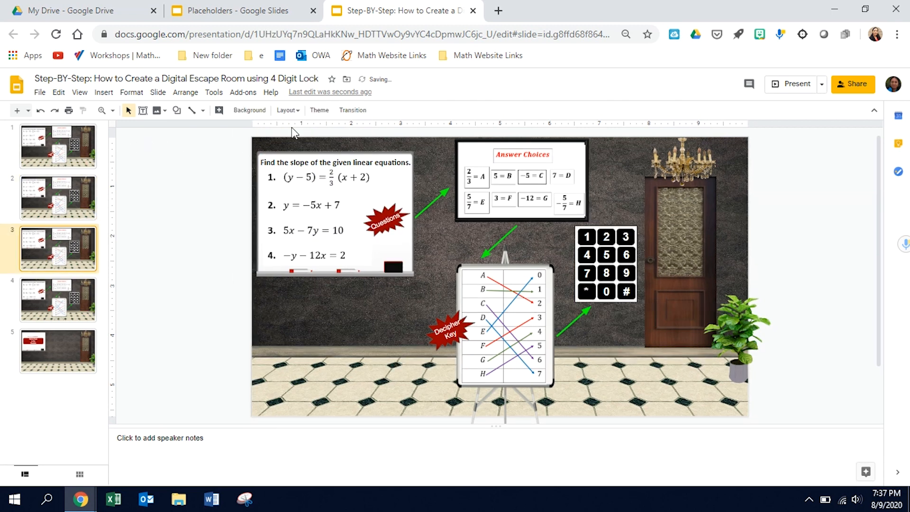
- Select slide 3's keypad overlay shape and link it to Slide 4
left_click(177, 110)
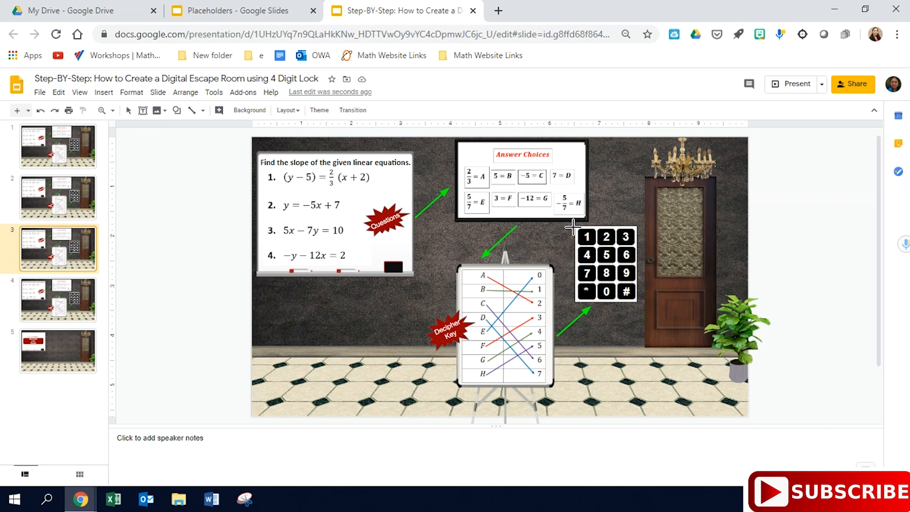
left_click(605, 263)
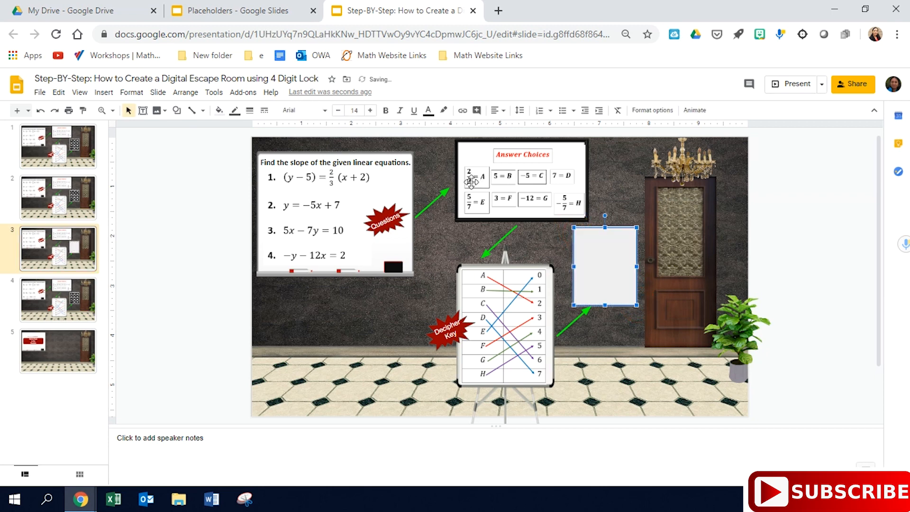
left_click(462, 110)
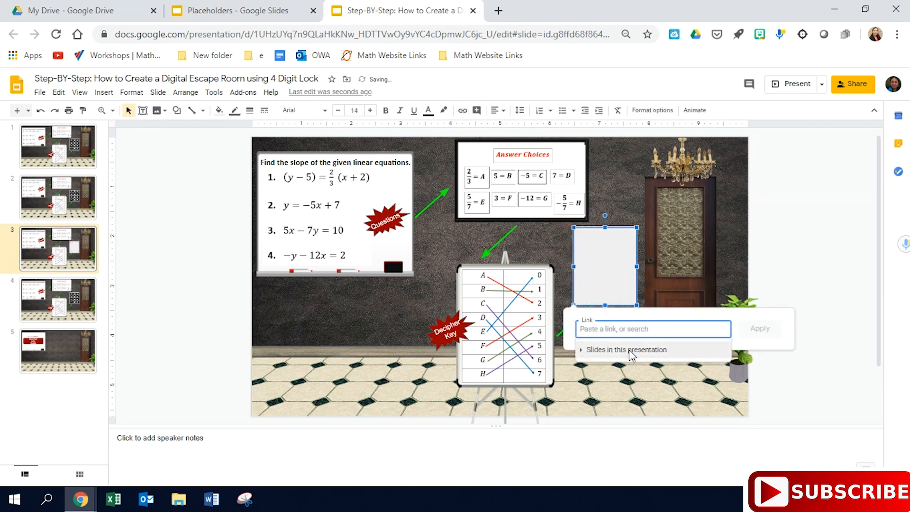
left_click(626, 349)
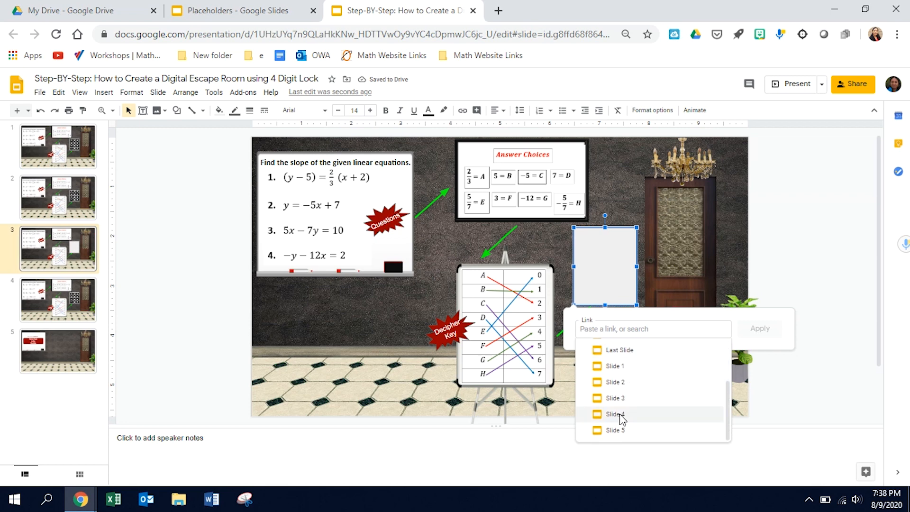
left_click(616, 414)
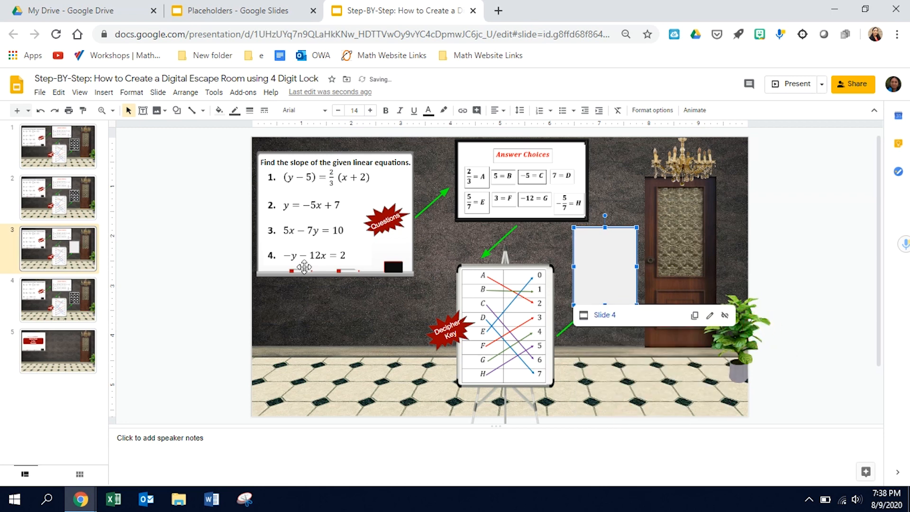
left_click(219, 110)
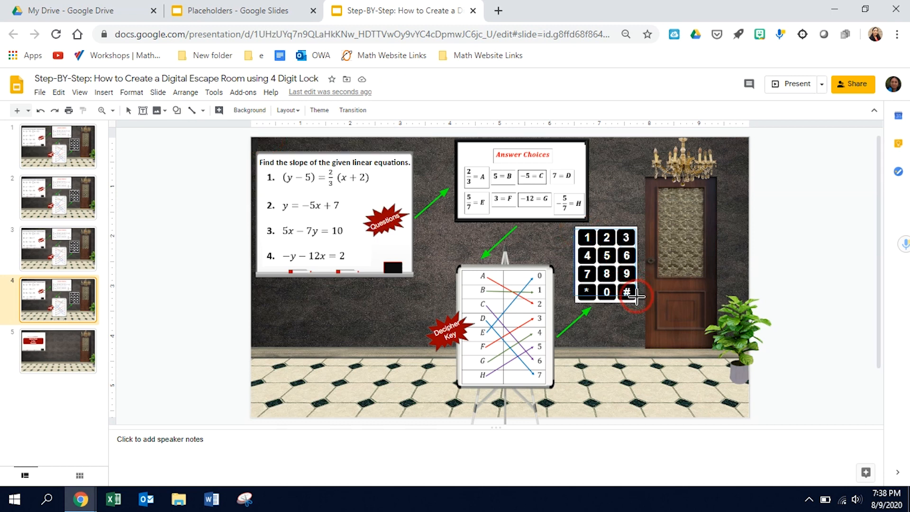
- Link slide 4's keypad overlay shape to Slide 5
left_click(605, 264)
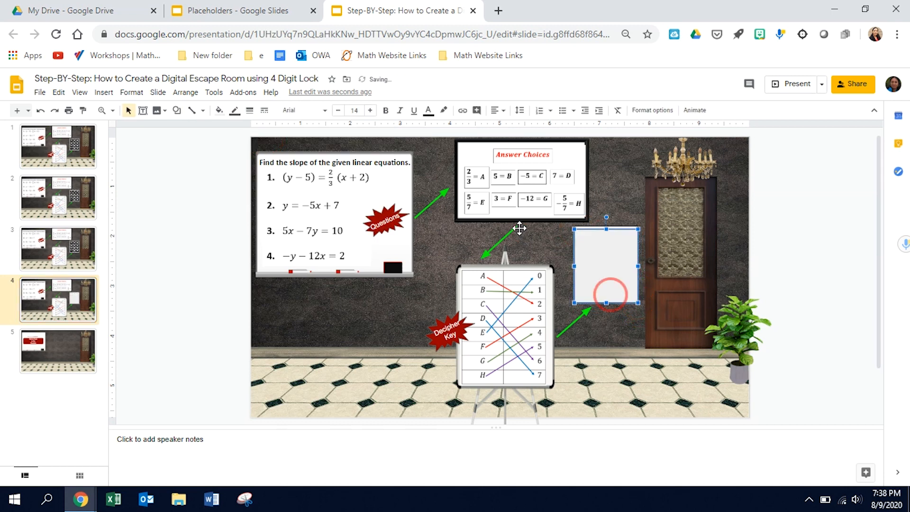
left_click(461, 110)
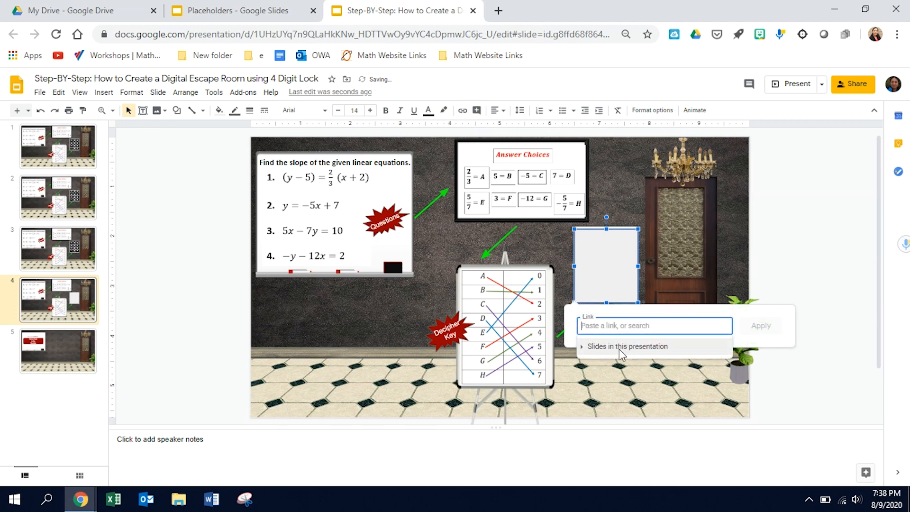
left_click(627, 346)
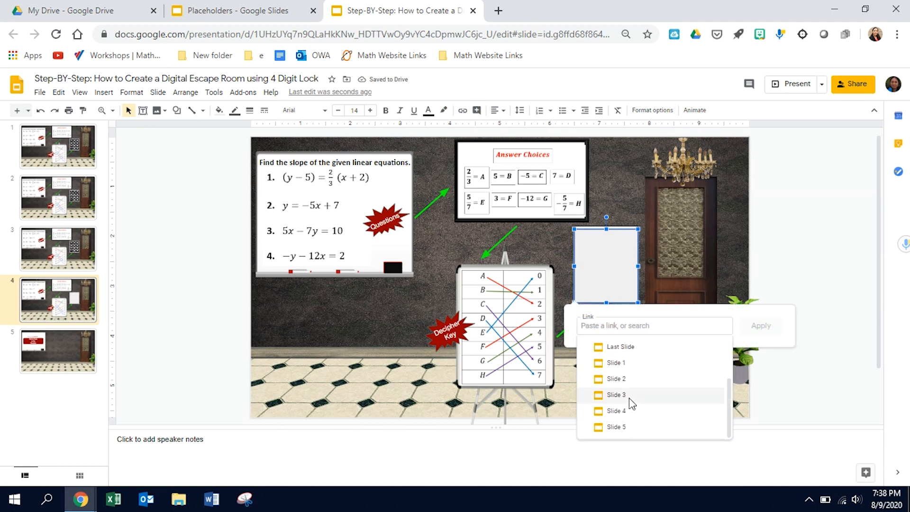
left_click(616, 426)
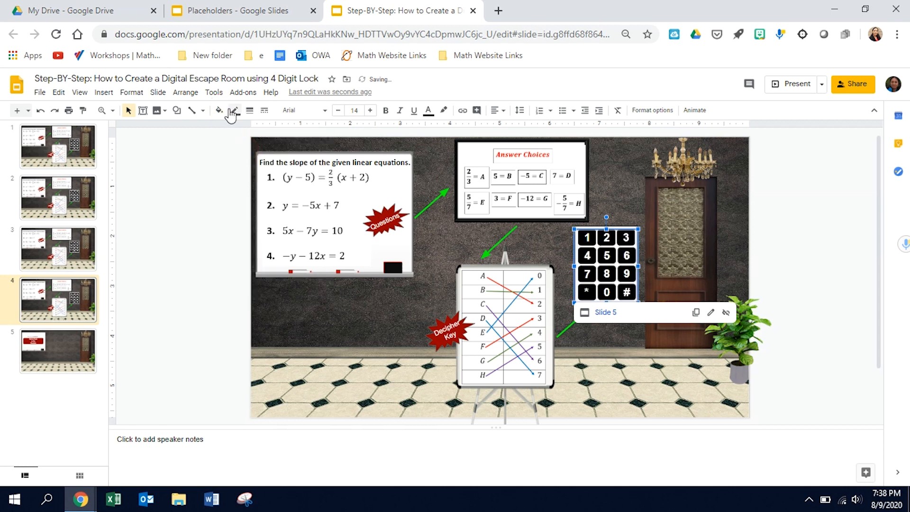
mouse_move(124, 306)
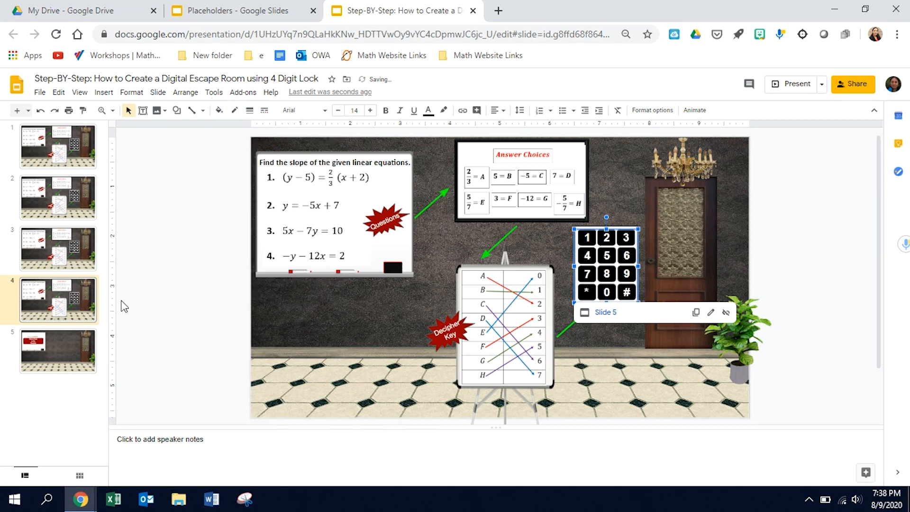
mouse_move(64, 154)
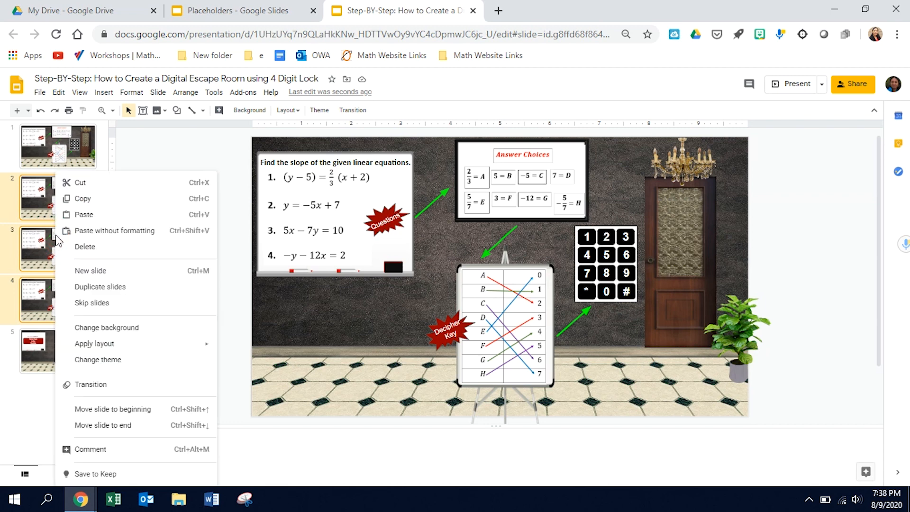
- Duplicate keypad slides 2–4 and scroll down the filmstrip
left_click(100, 286)
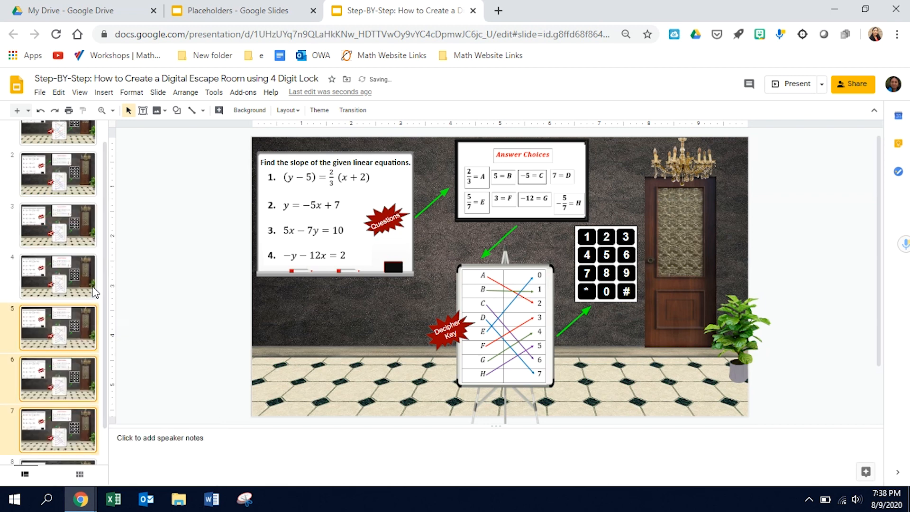
scroll("down", 3)
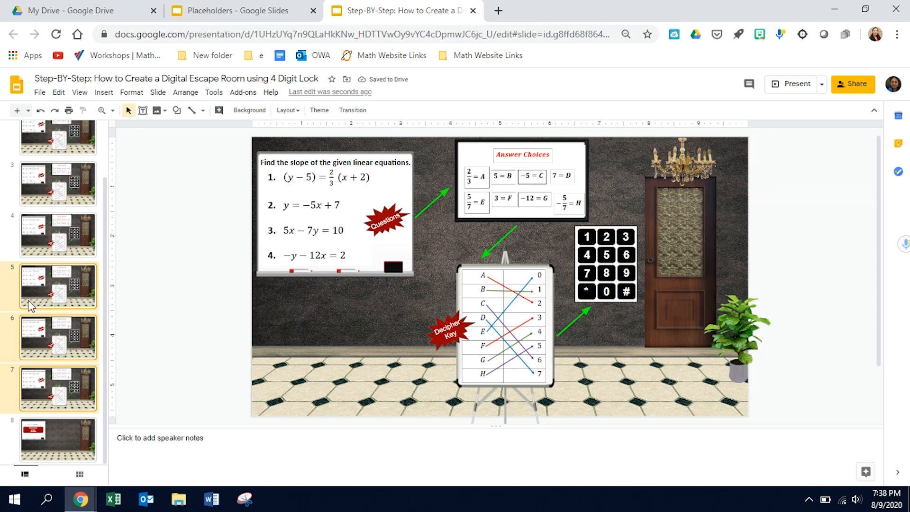
mouse_move(30, 342)
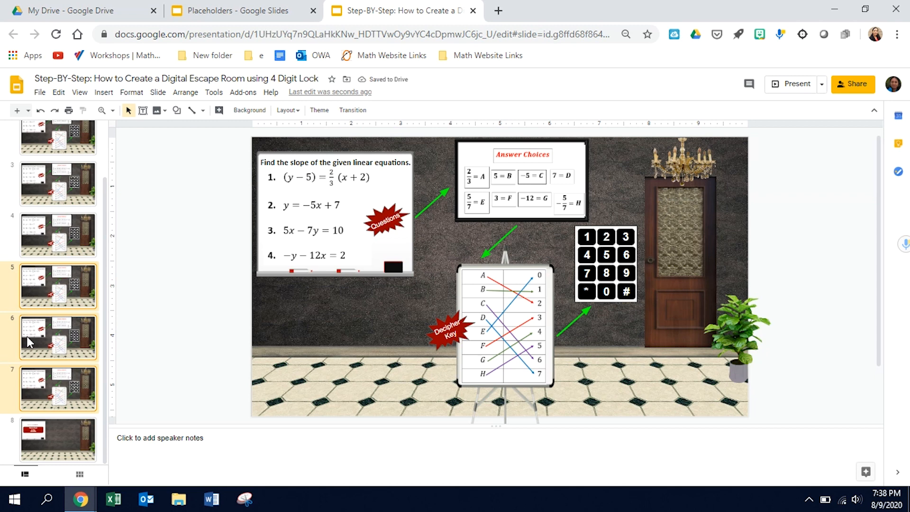
mouse_move(19, 364)
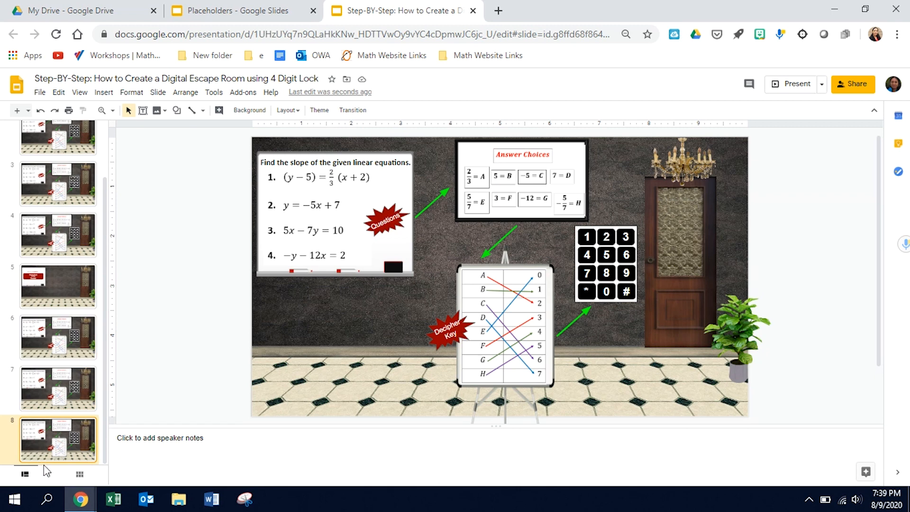
mouse_move(222, 184)
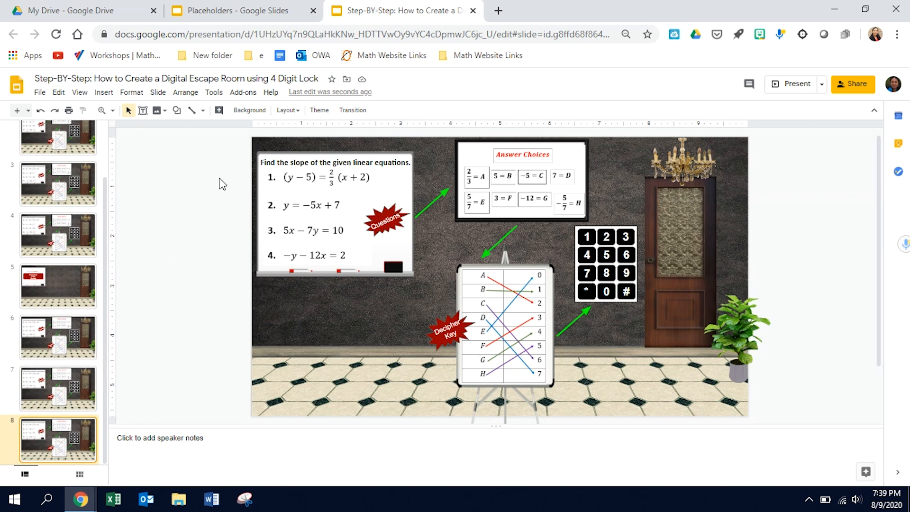
- Copy the CONGRATULATIONS!! slide from the Placeholders deck into the escape room deck as slide 9
left_click(232, 10)
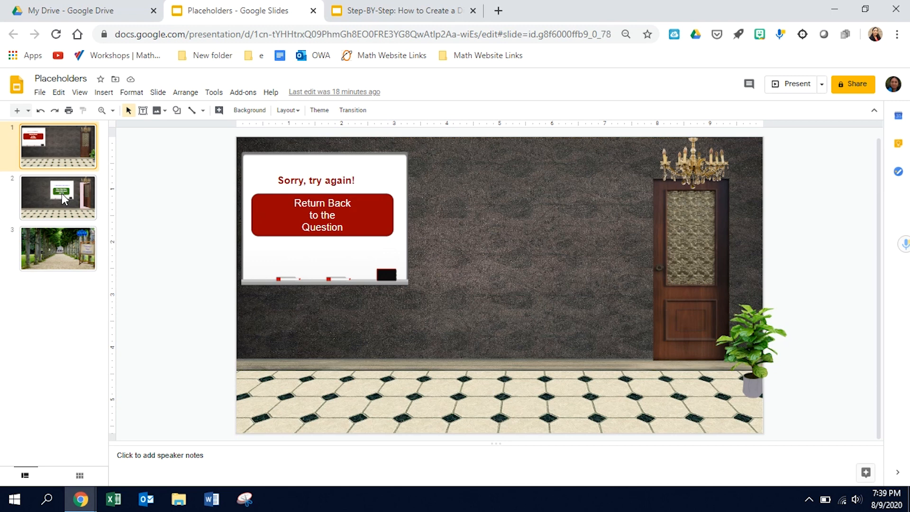
left_click(57, 197)
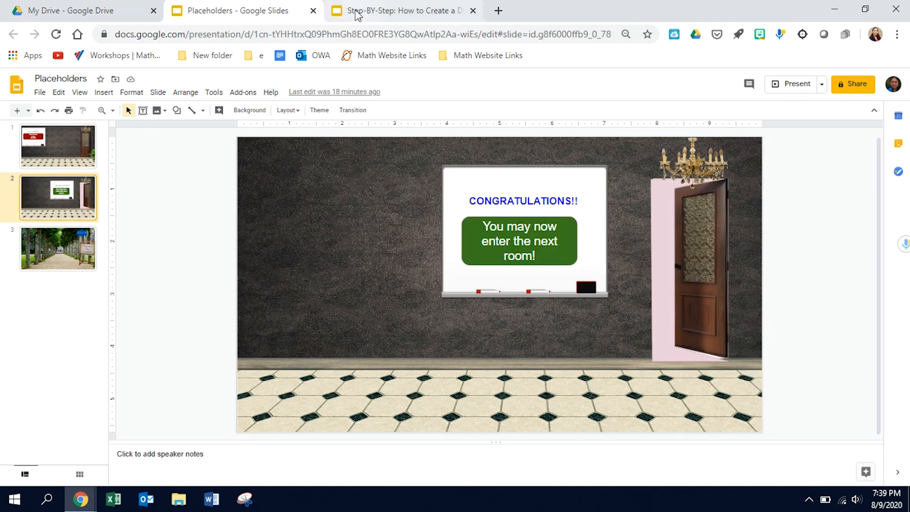
left_click(397, 11)
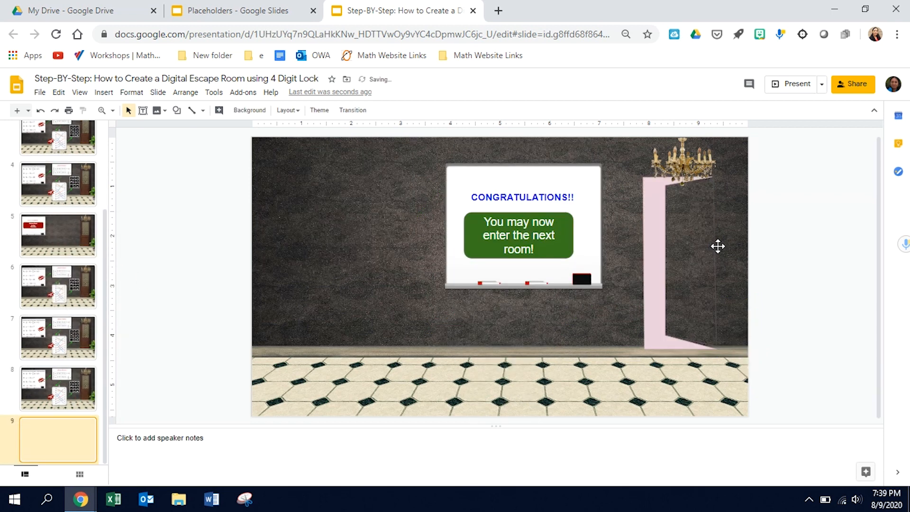
left_click(58, 439)
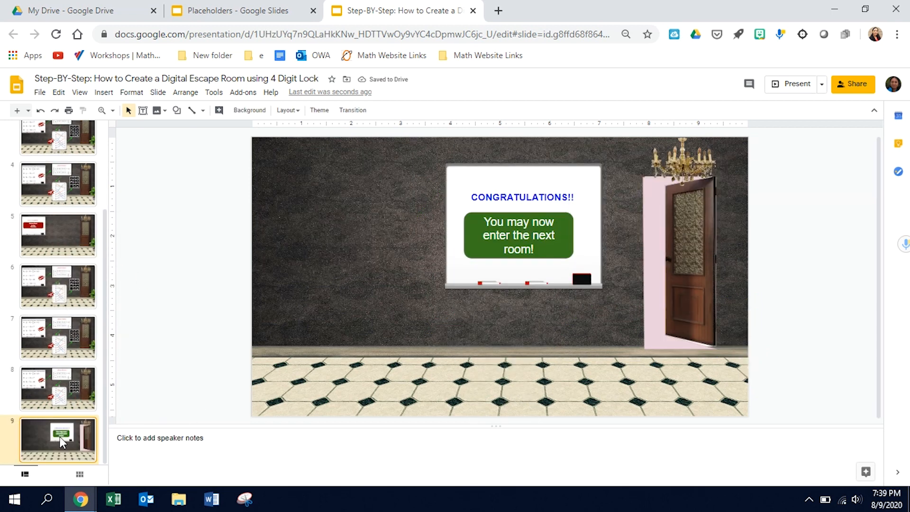
- Paste the 'Hooray! You Escaped!' outdoor slide after slide 9, choosing Do not link
left_click(232, 10)
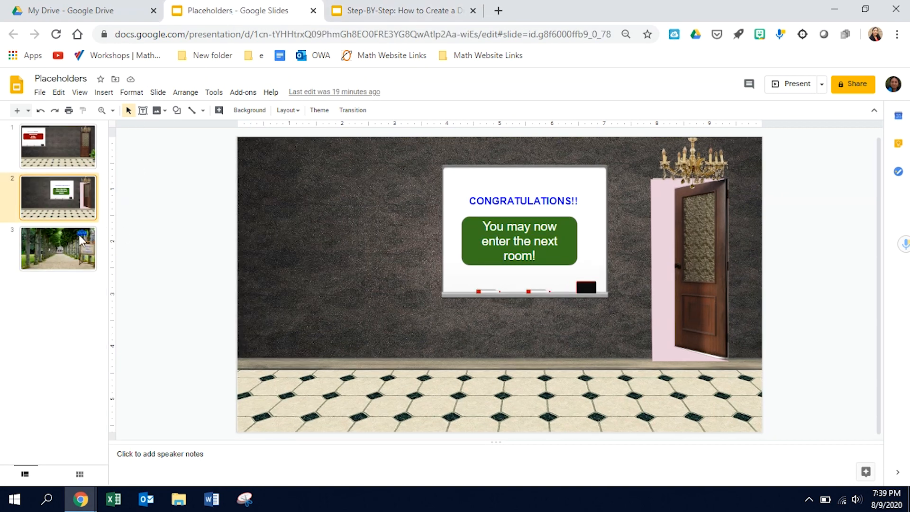
right_click(57, 248)
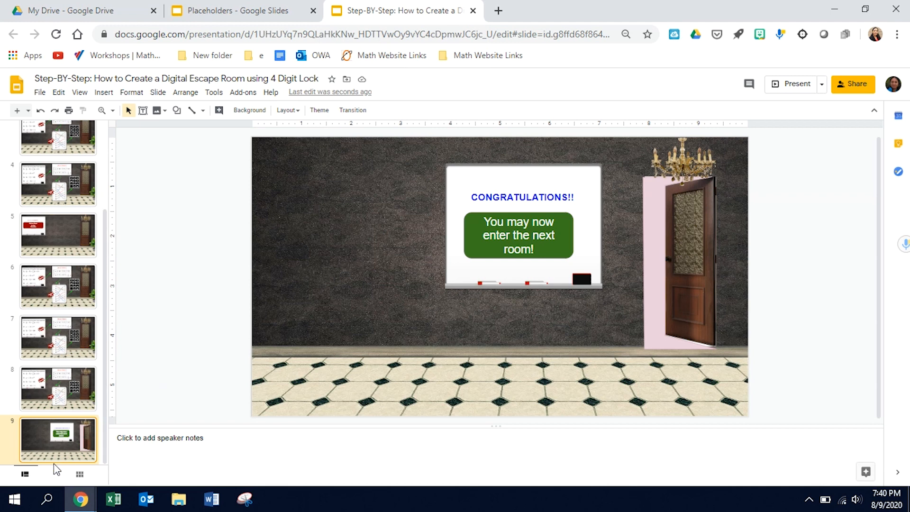
right_click(57, 439)
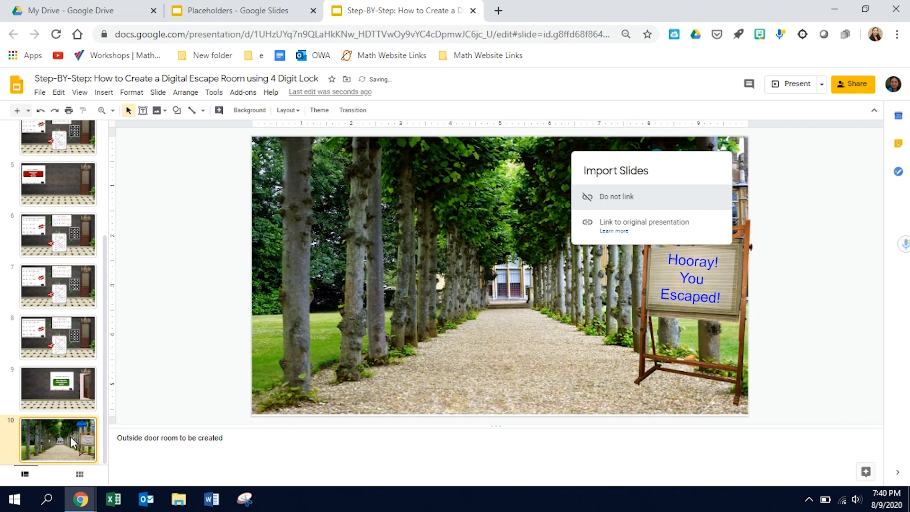
left_click(616, 196)
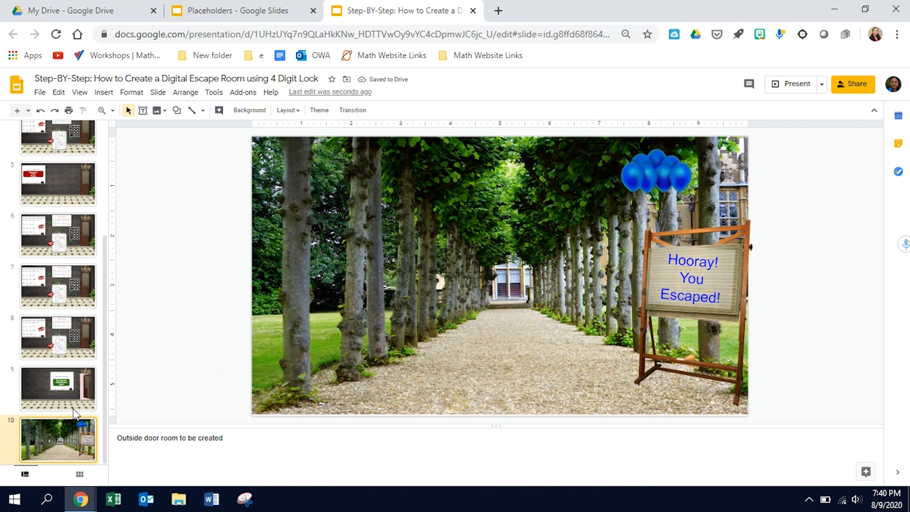
mouse_move(64, 444)
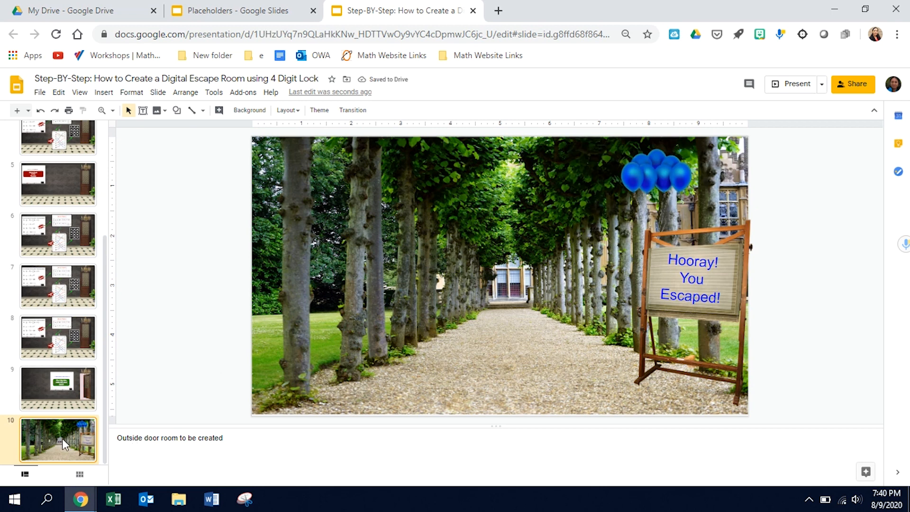
scroll("up", 3)
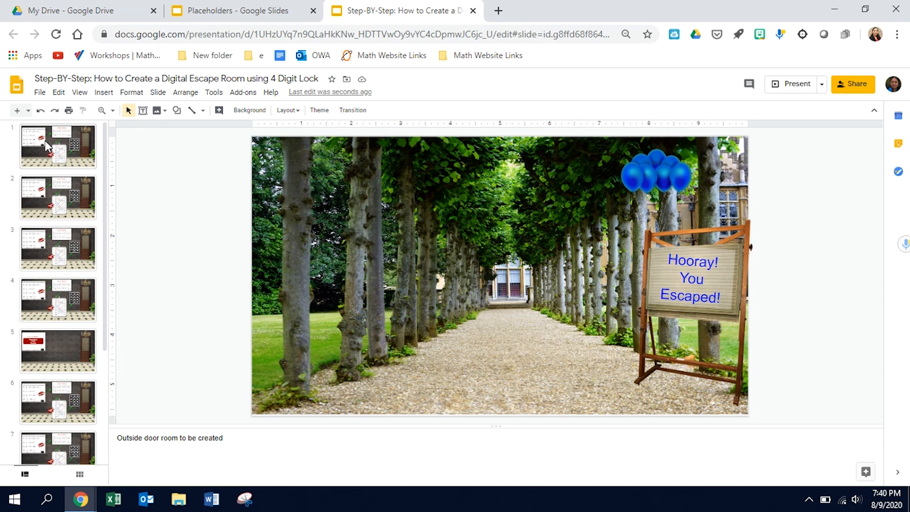
mouse_move(54, 149)
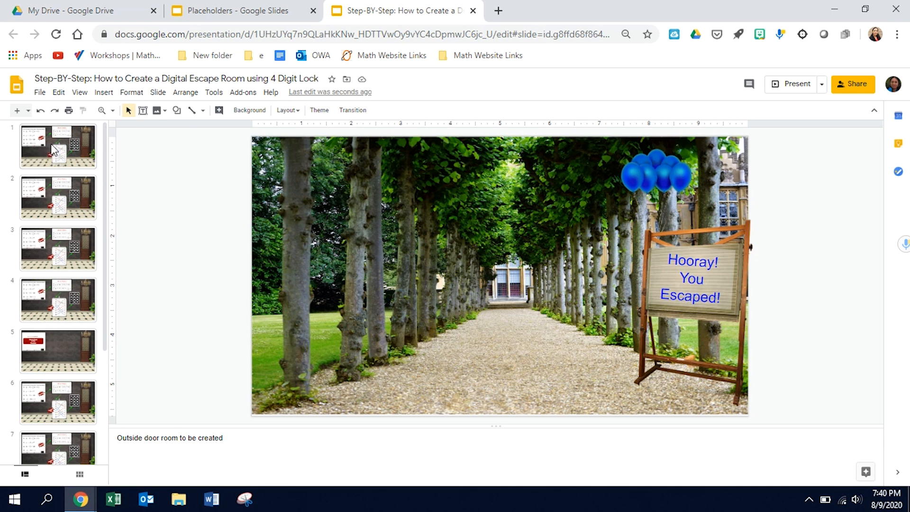
left_click(58, 300)
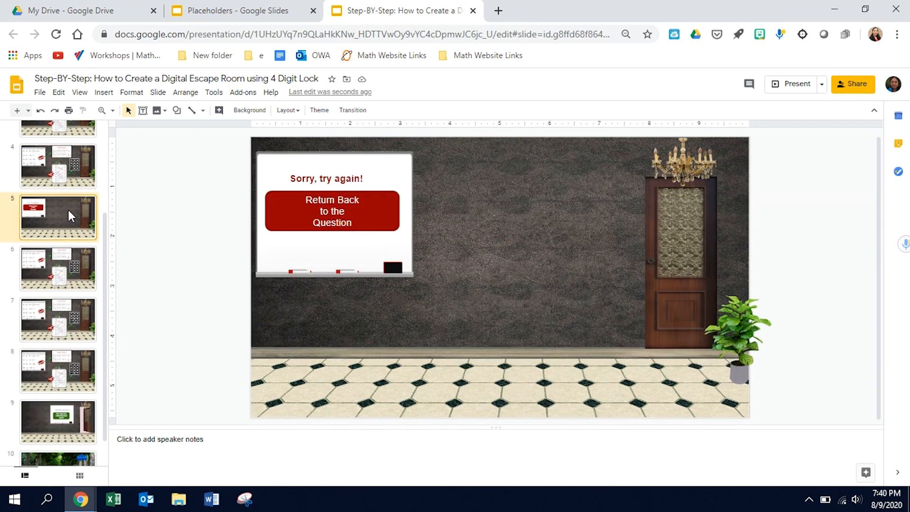
scroll("down", 3)
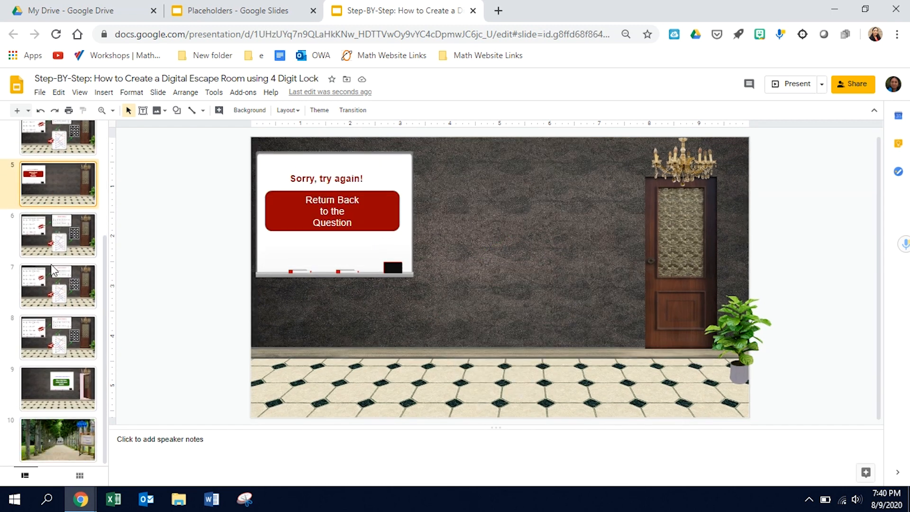
left_click(57, 388)
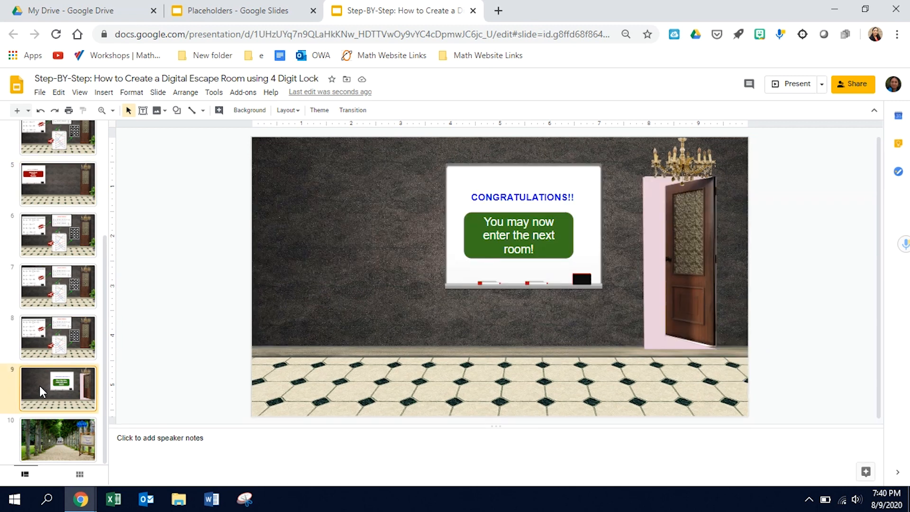
left_click(58, 439)
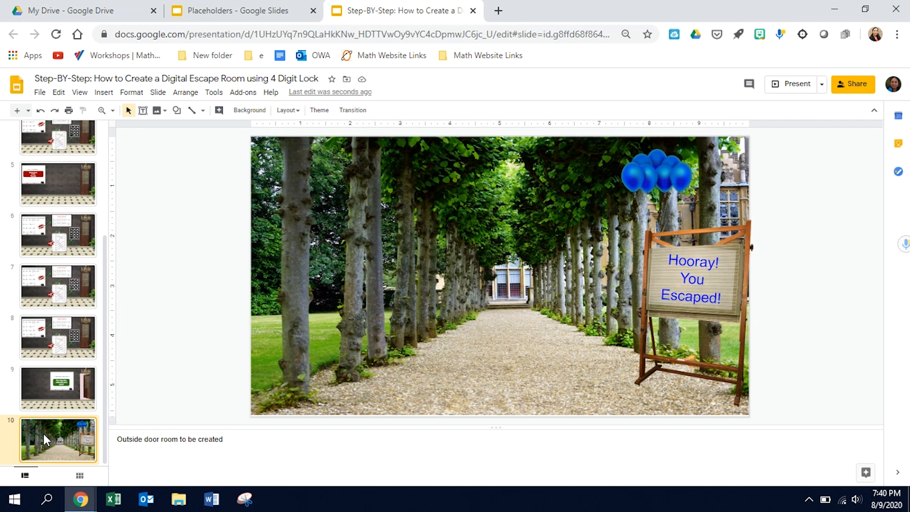
scroll("up", 3)
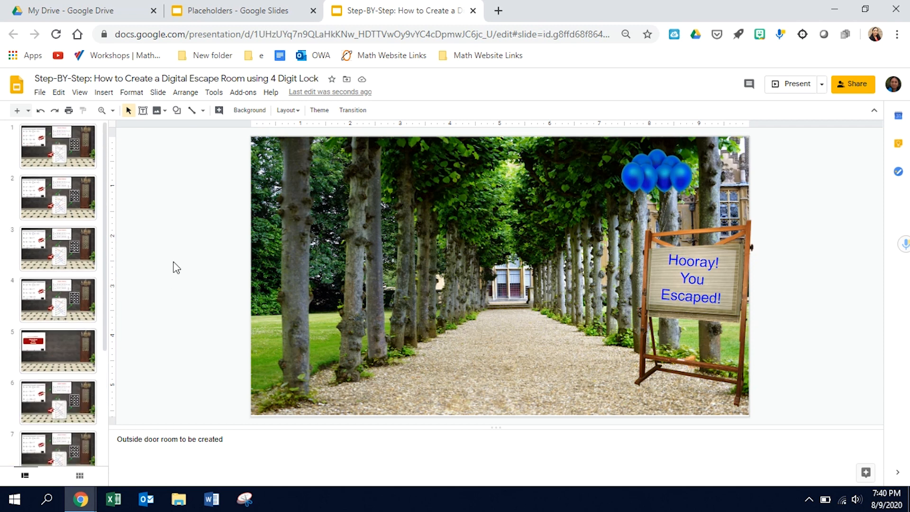
mouse_move(43, 150)
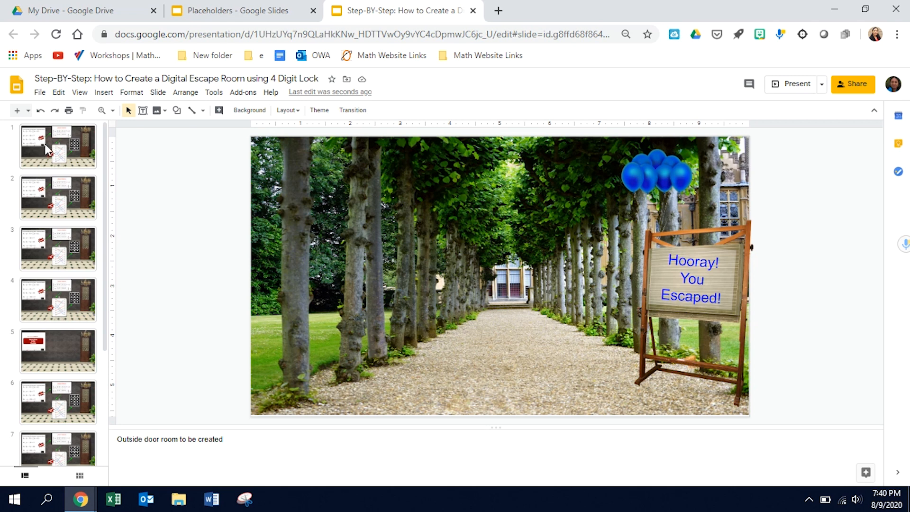
left_click(57, 146)
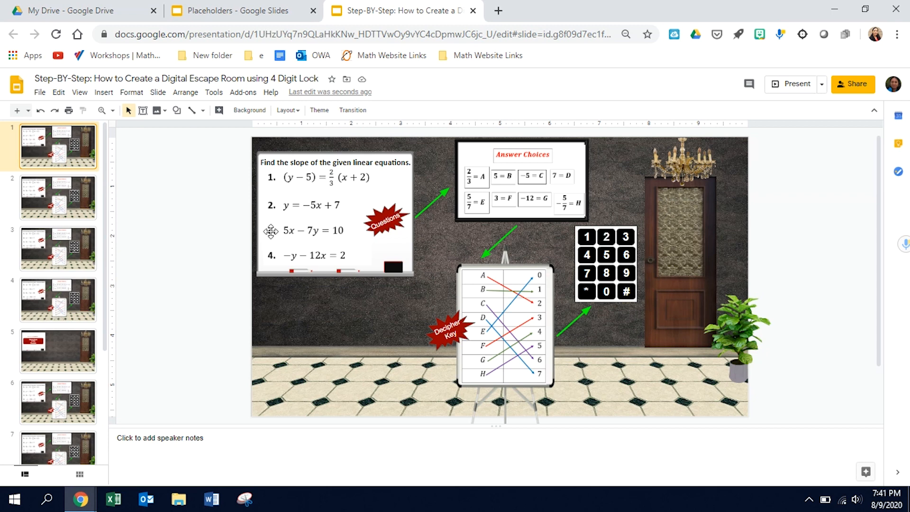
- Draw a rectangle over key 2 on slide 1, link it to Slide 6, and make it transparent
left_click(174, 111)
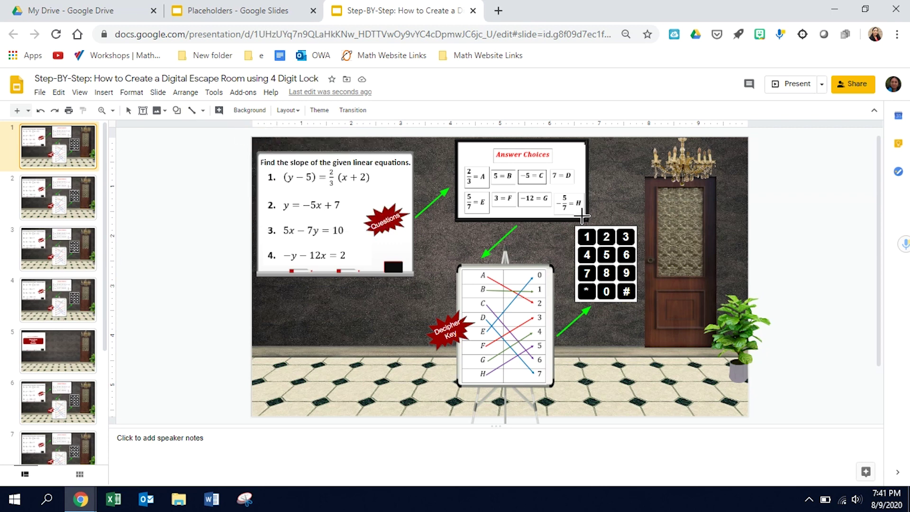
left_click(605, 236)
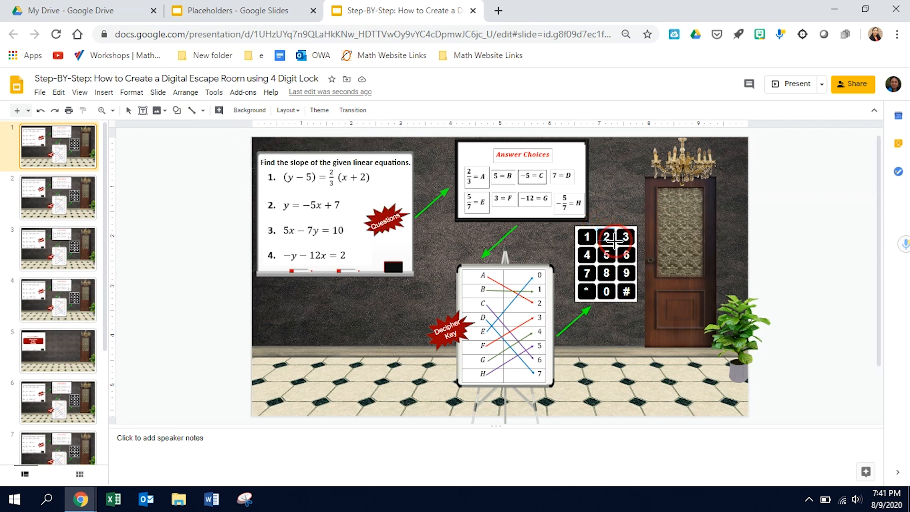
left_click(605, 237)
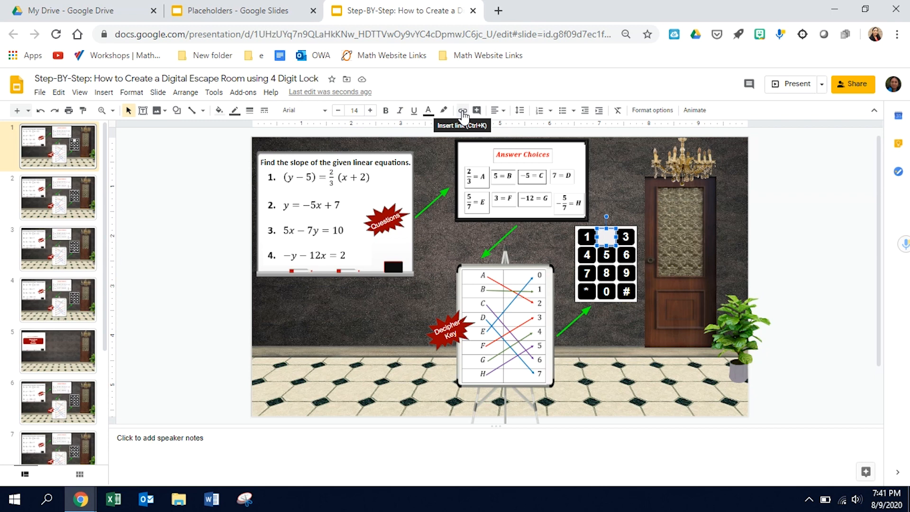
left_click(462, 110)
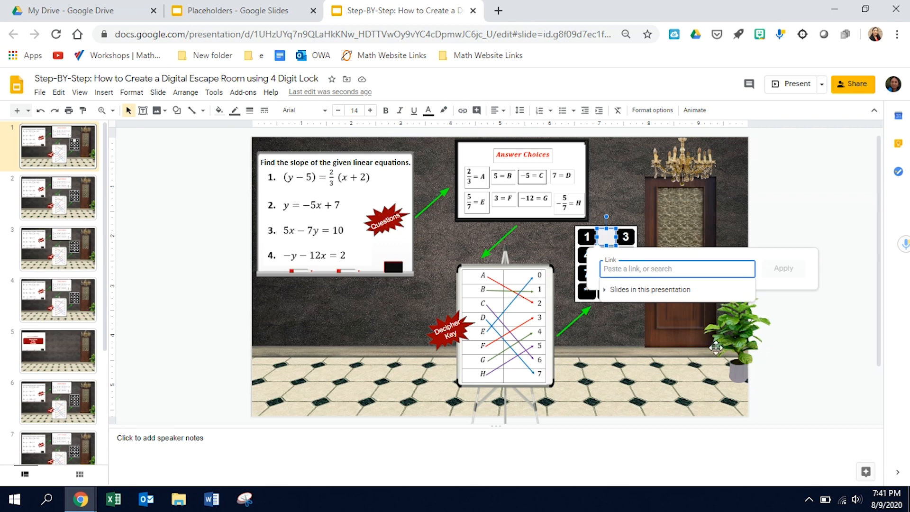
left_click(649, 289)
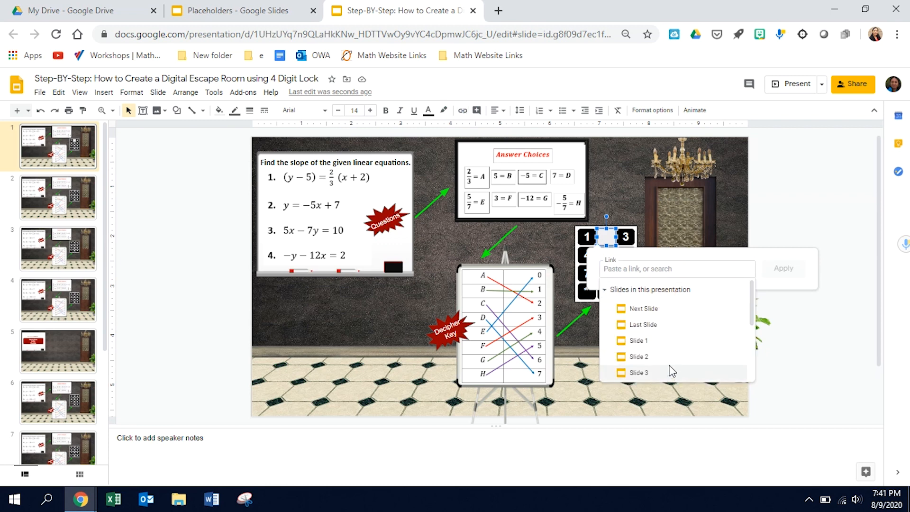
scroll("down", 3)
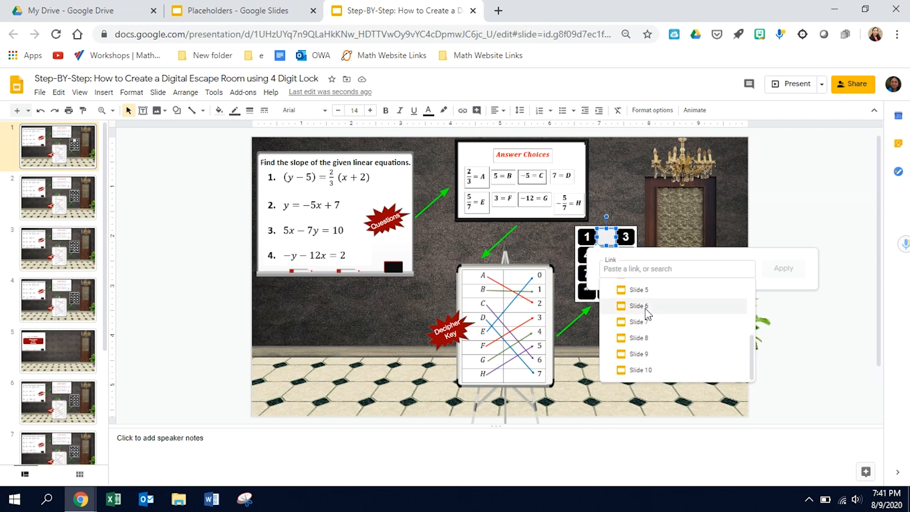
left_click(637, 305)
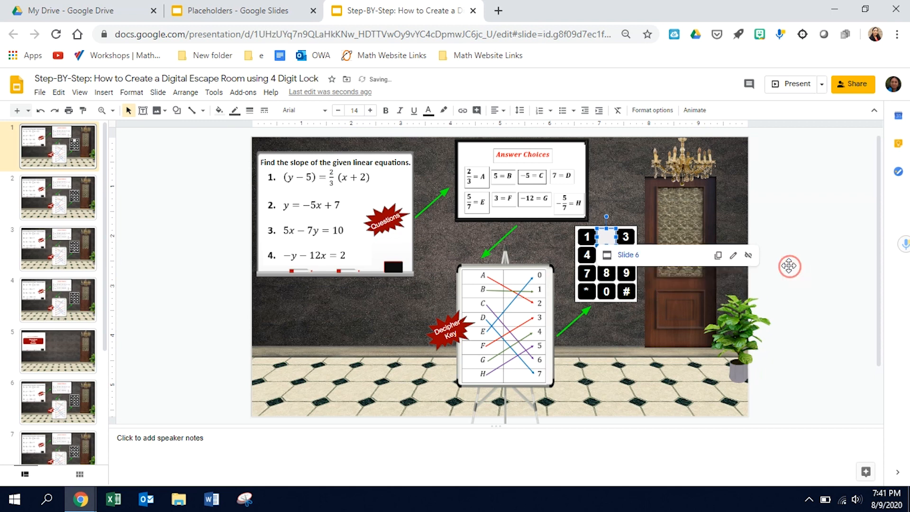
left_click(219, 110)
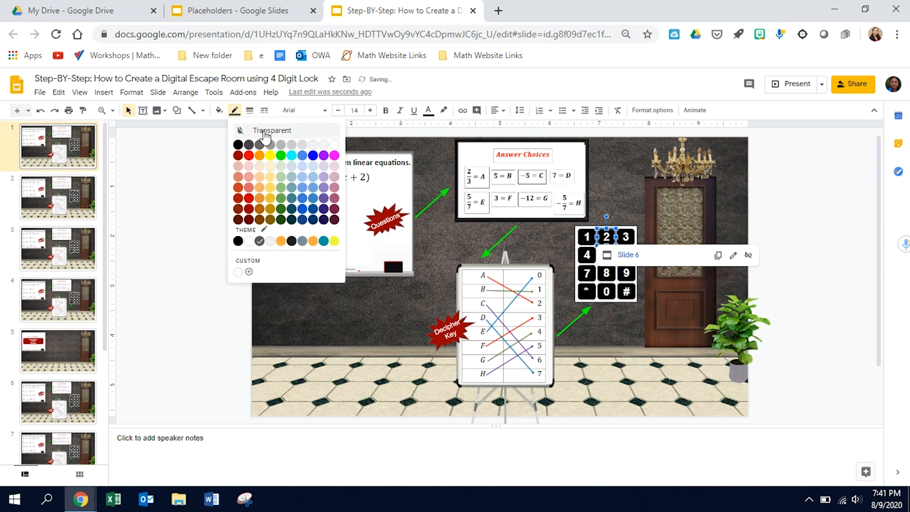
left_click(271, 130)
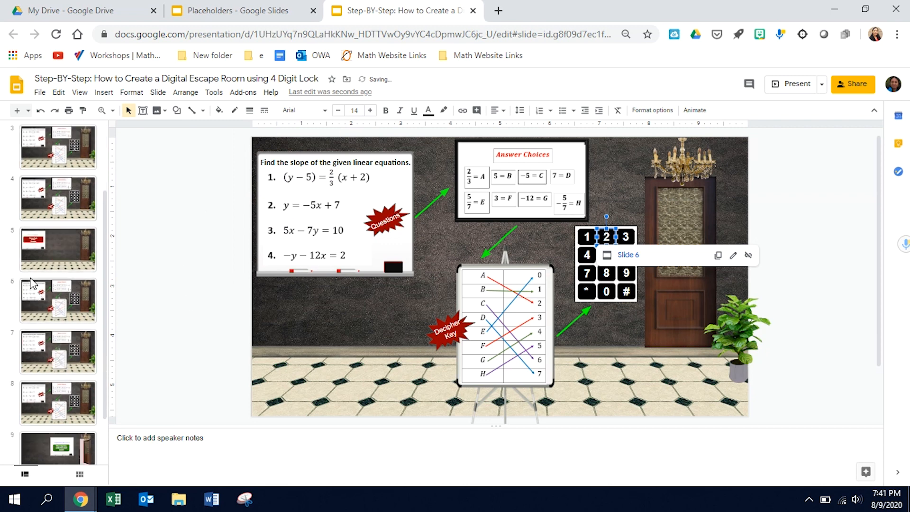
scroll("down", 3)
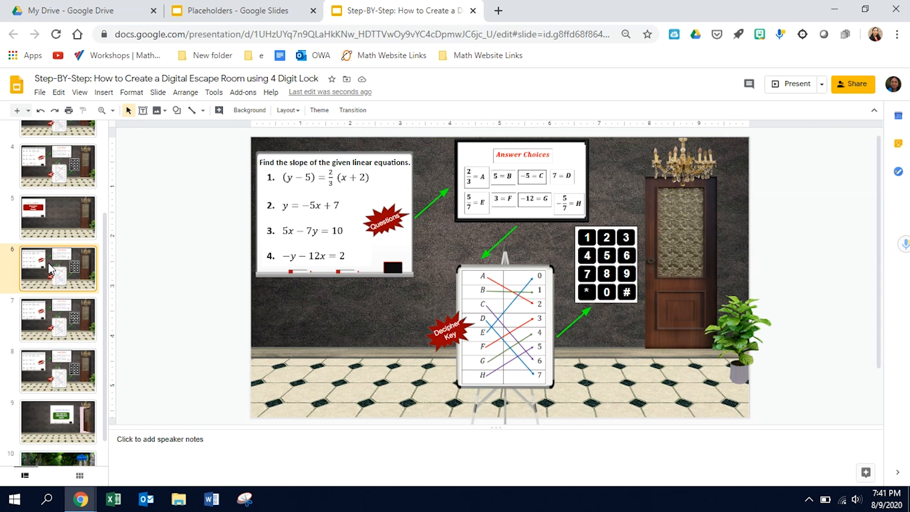
- Link the hidden box over key 6 on slide 6 to Slide 7, then open slide 7
left_click(177, 110)
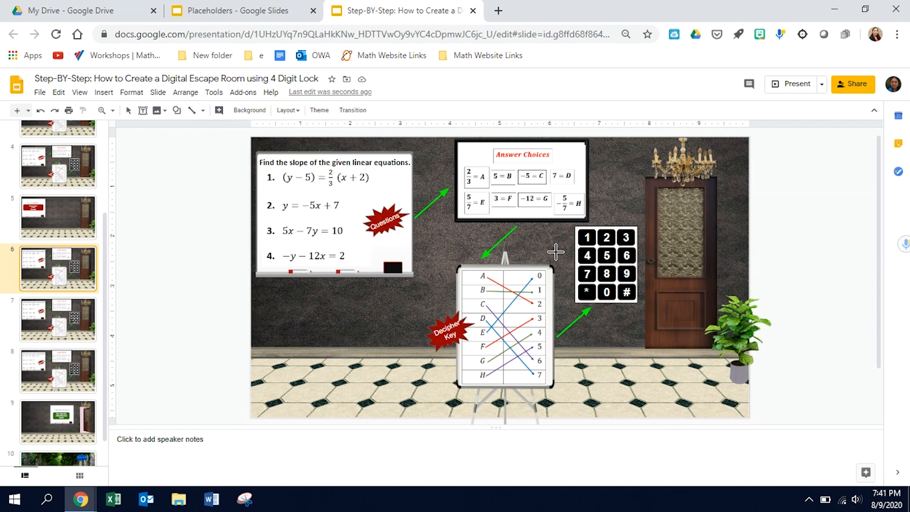
mouse_move(621, 246)
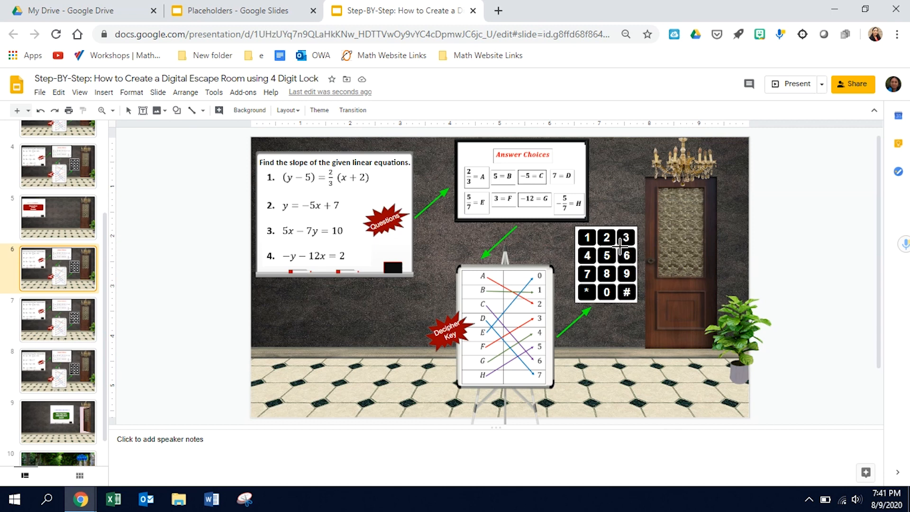
mouse_move(636, 263)
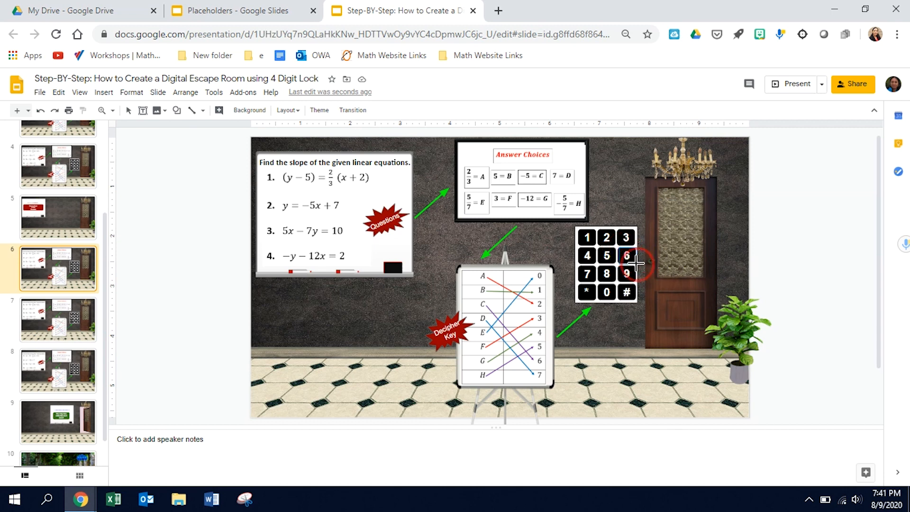
left_click(626, 256)
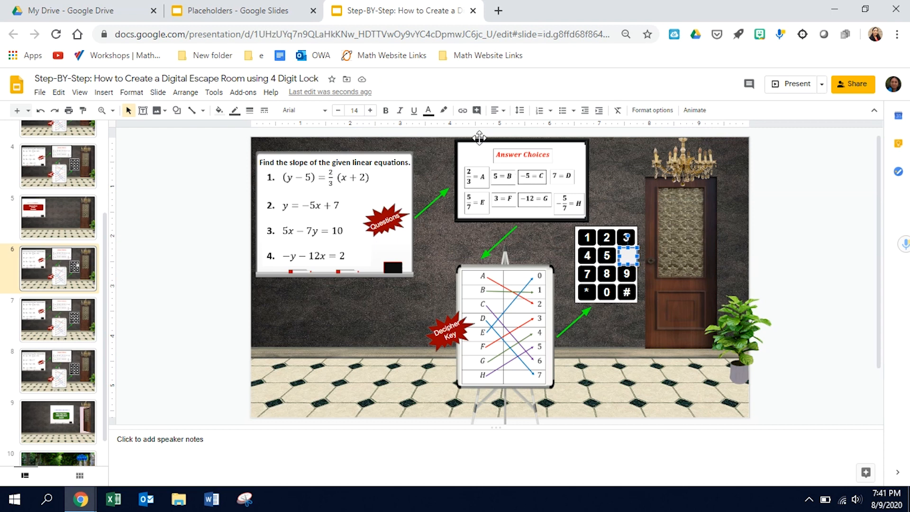
left_click(461, 110)
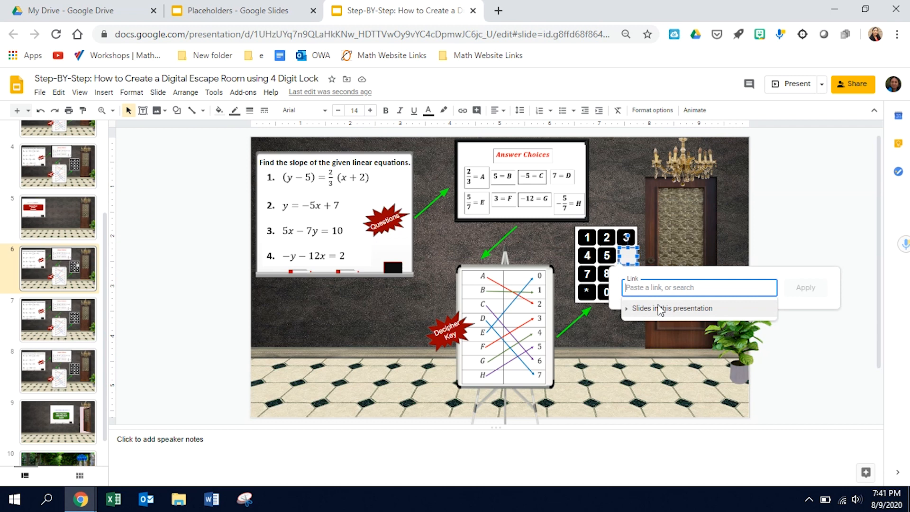
left_click(672, 308)
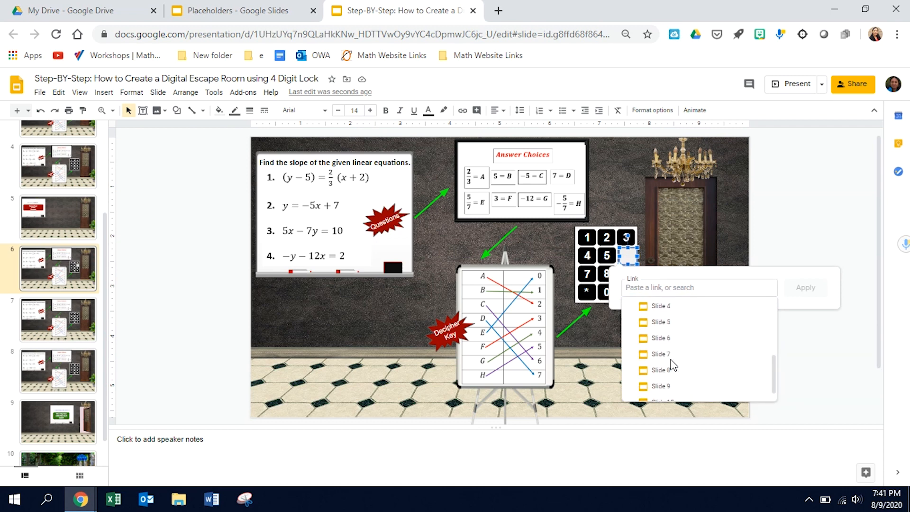
left_click(659, 354)
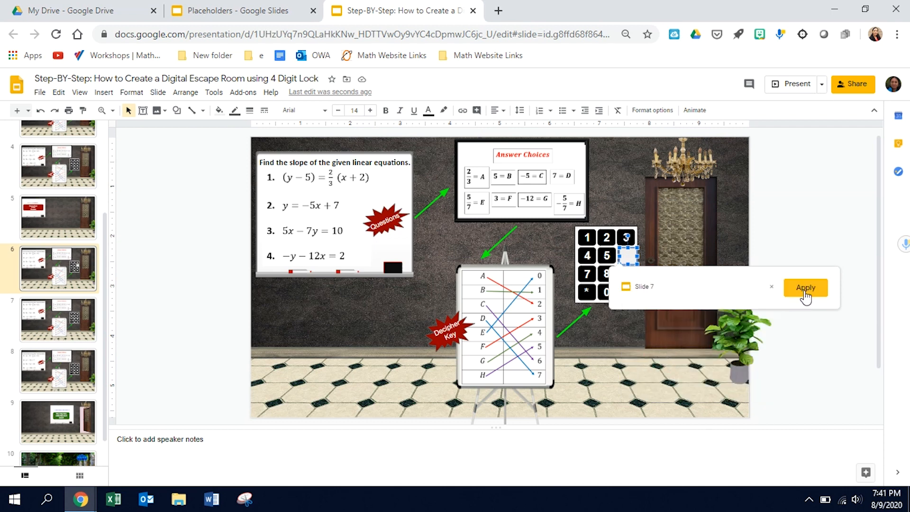
left_click(805, 288)
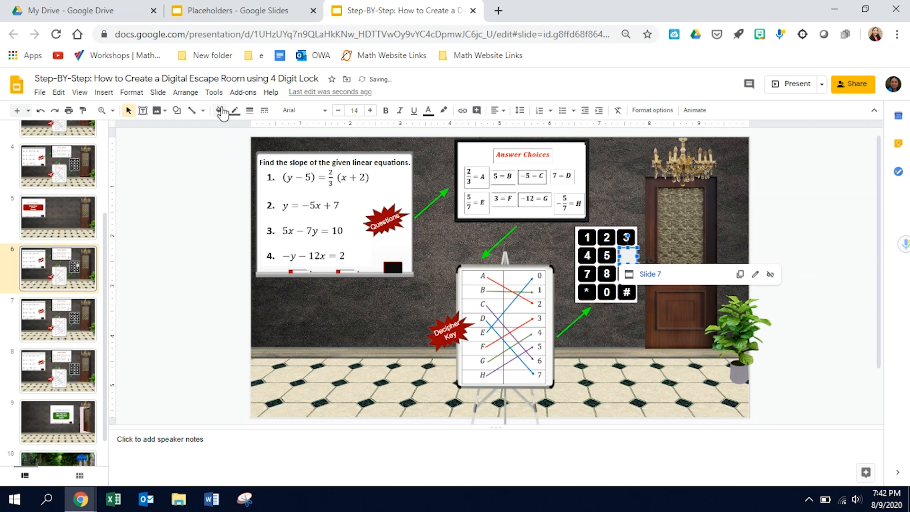
left_click(219, 111)
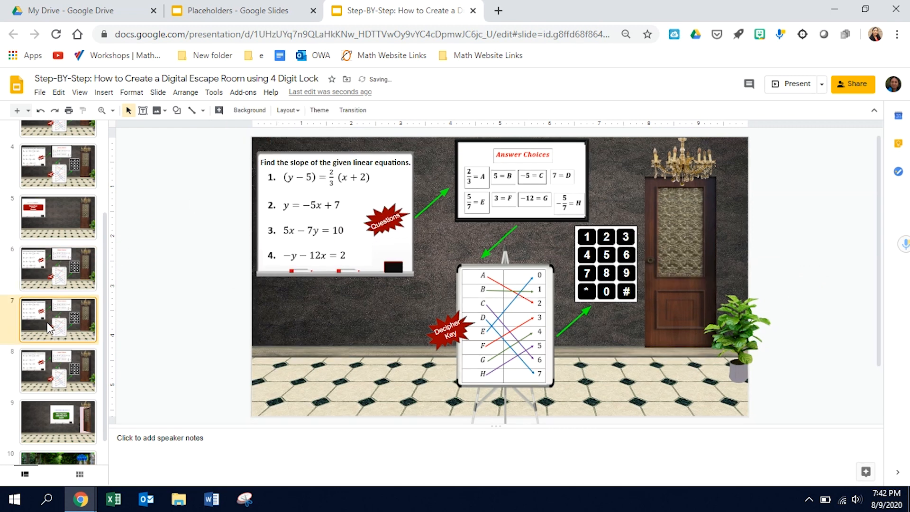
- Link the hidden box over key 0 on slide 7 to Slide 8, then open slide 8
left_click(177, 110)
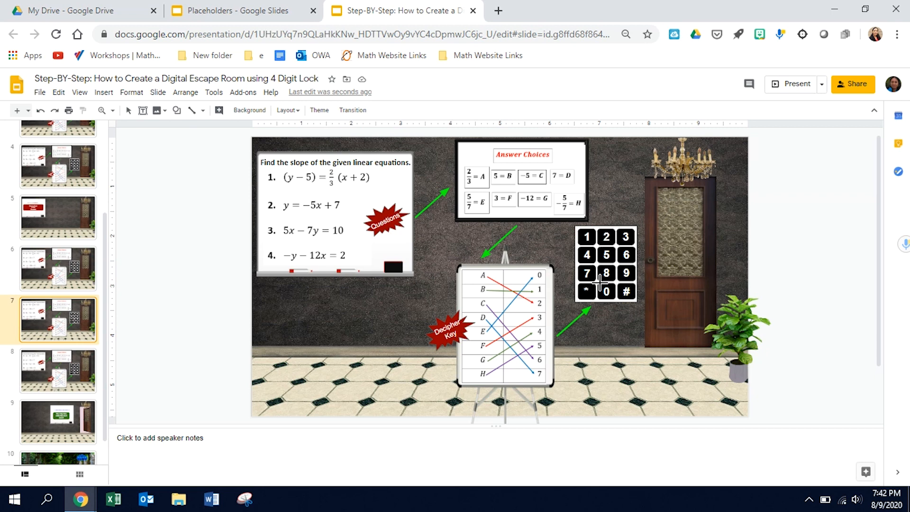
left_click(606, 292)
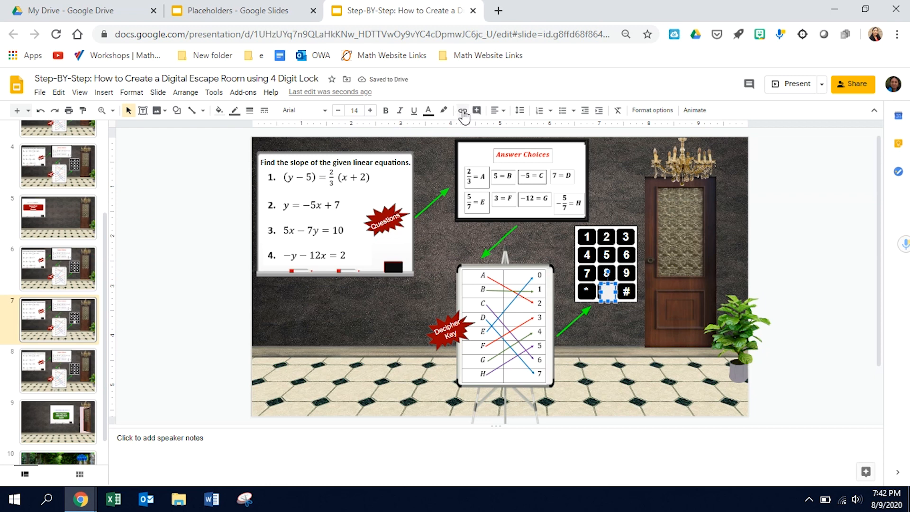
left_click(462, 110)
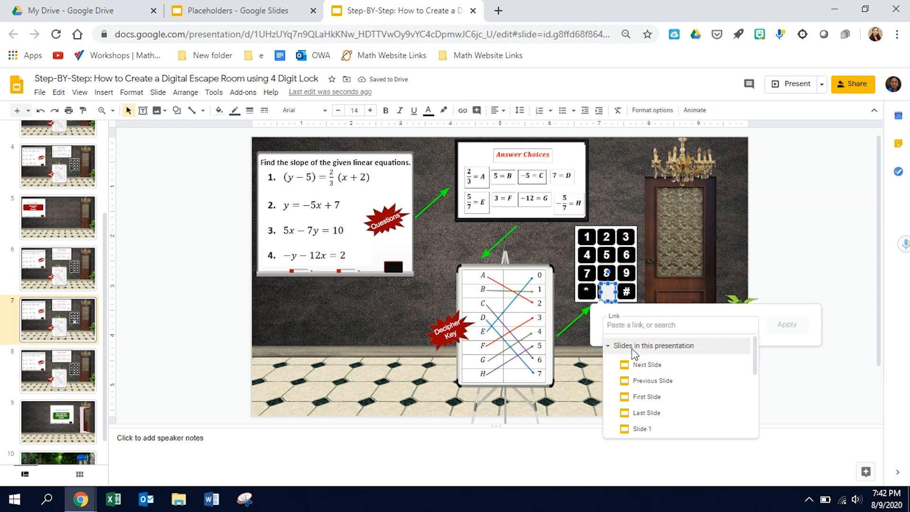
scroll("down", 3)
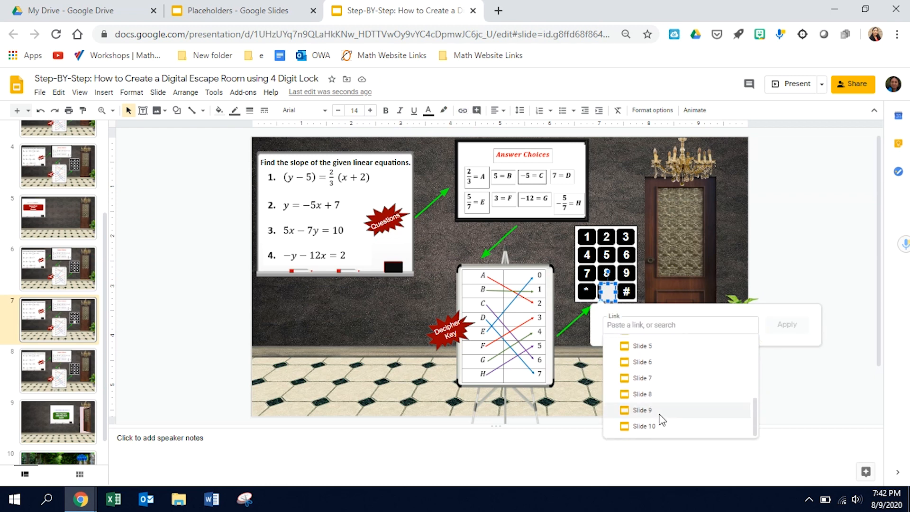
left_click(641, 393)
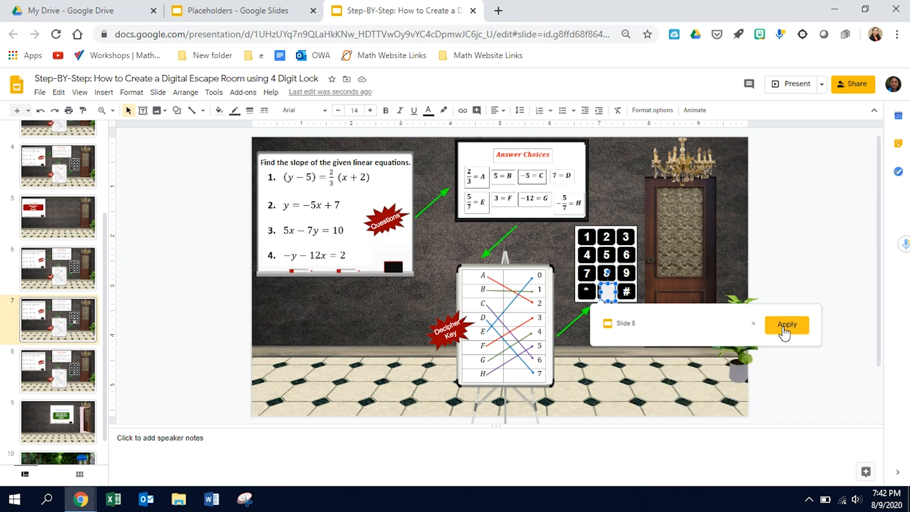
left_click(217, 111)
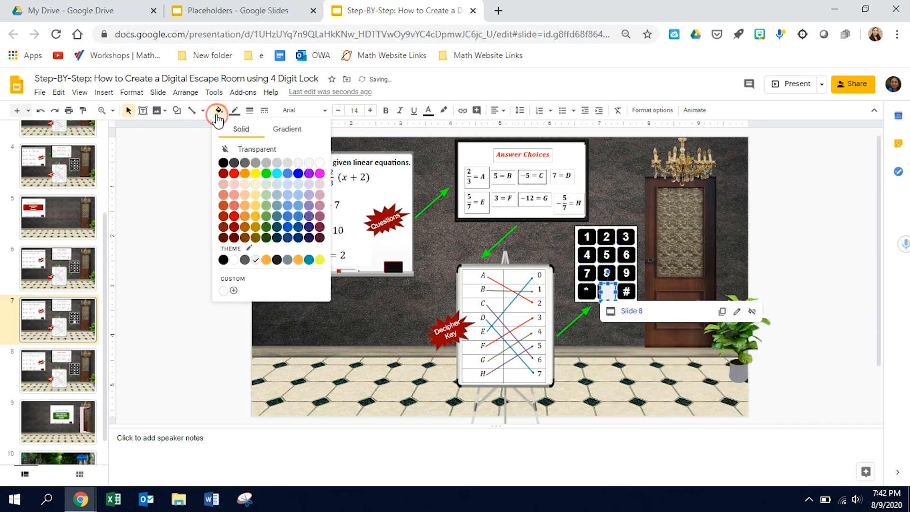
left_click(234, 110)
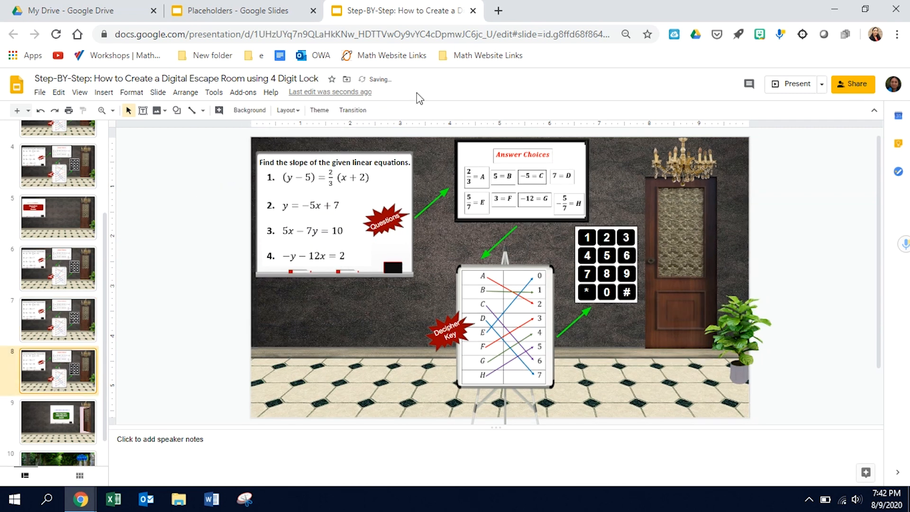
- Link the hidden box over key 4 on slide 8 to Slide 9, then reopen slide 1
left_click(176, 111)
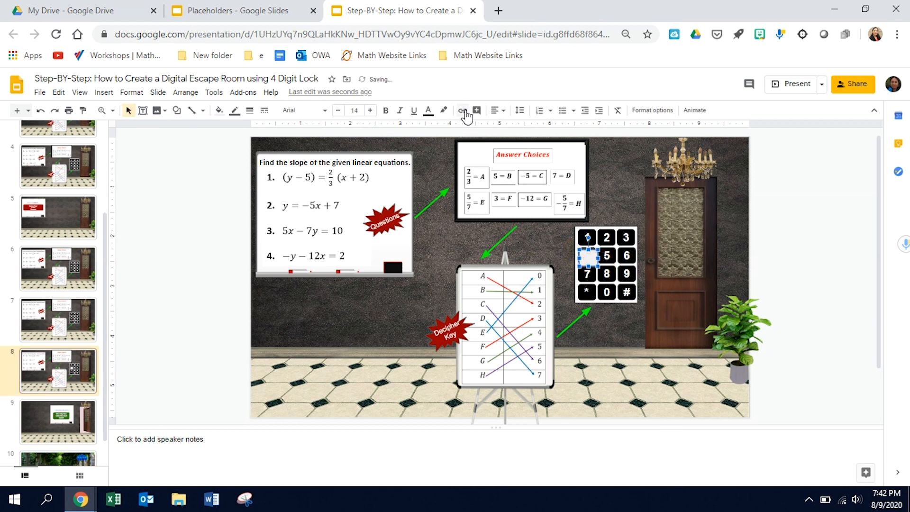
left_click(462, 110)
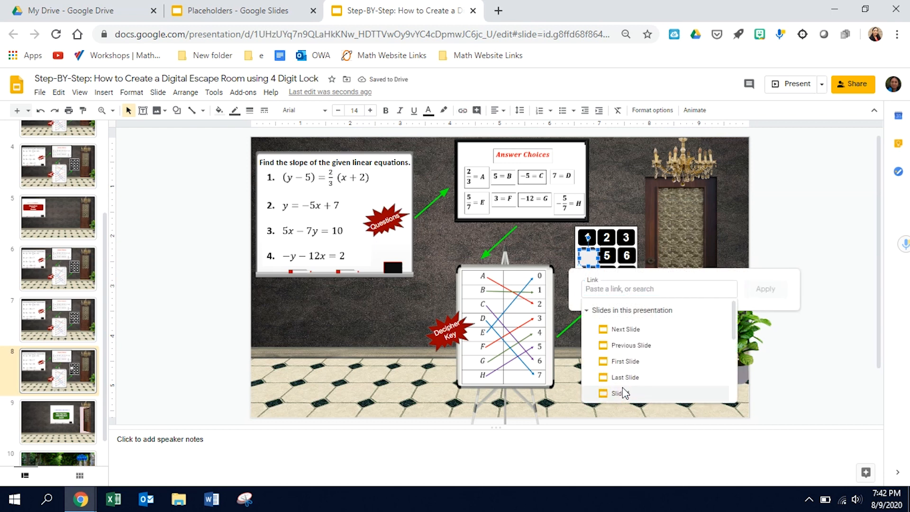
scroll("down", 3)
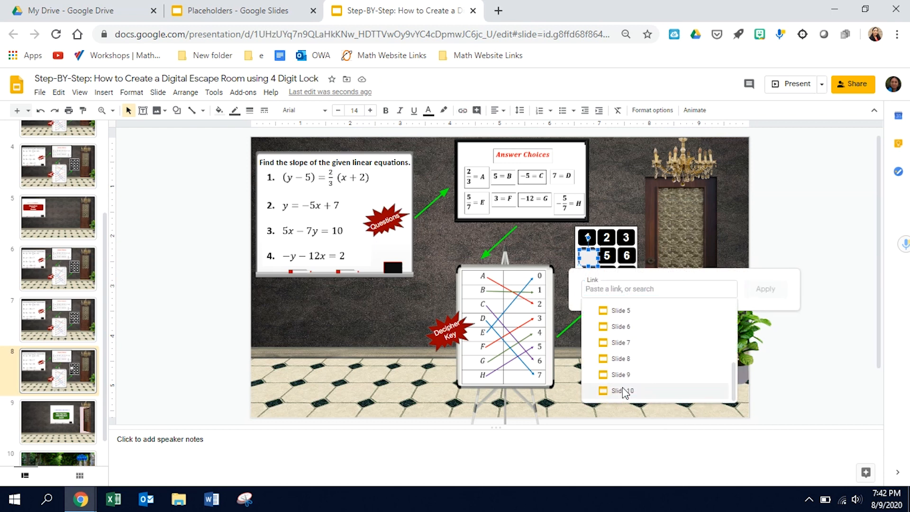
left_click(620, 374)
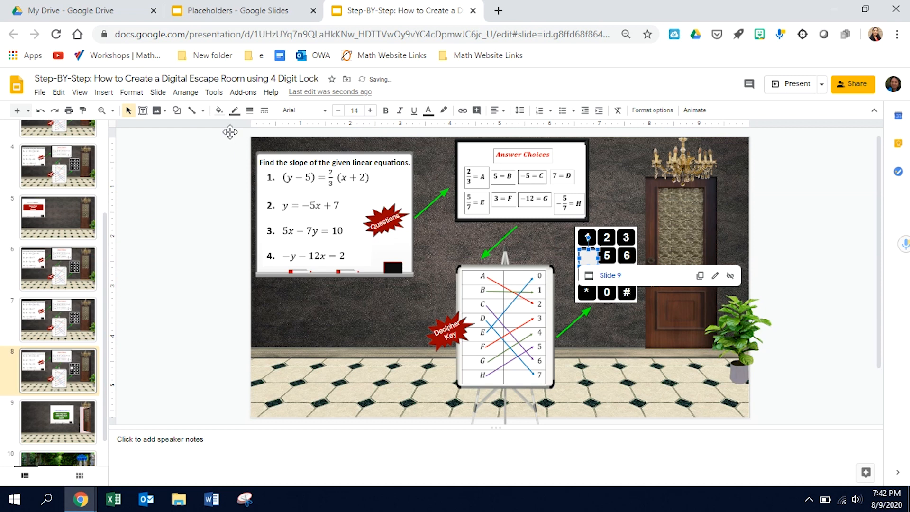
left_click(587, 256)
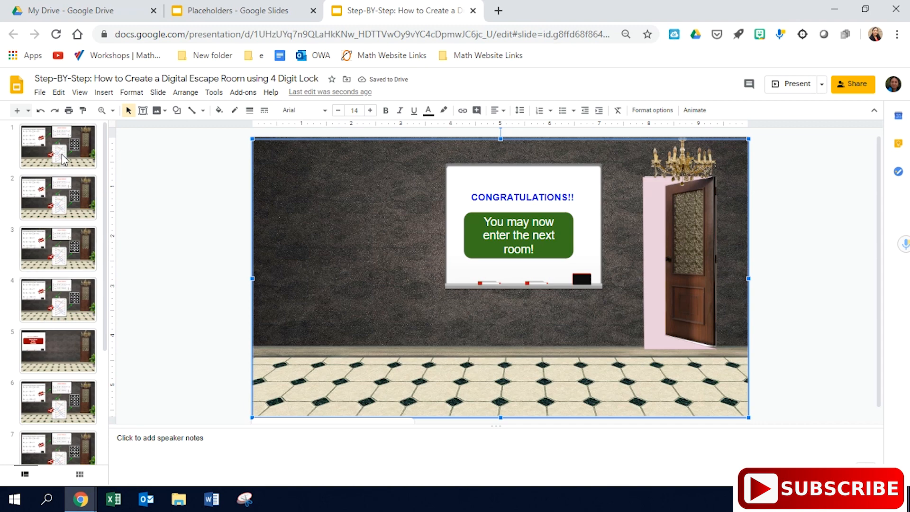
left_click(58, 147)
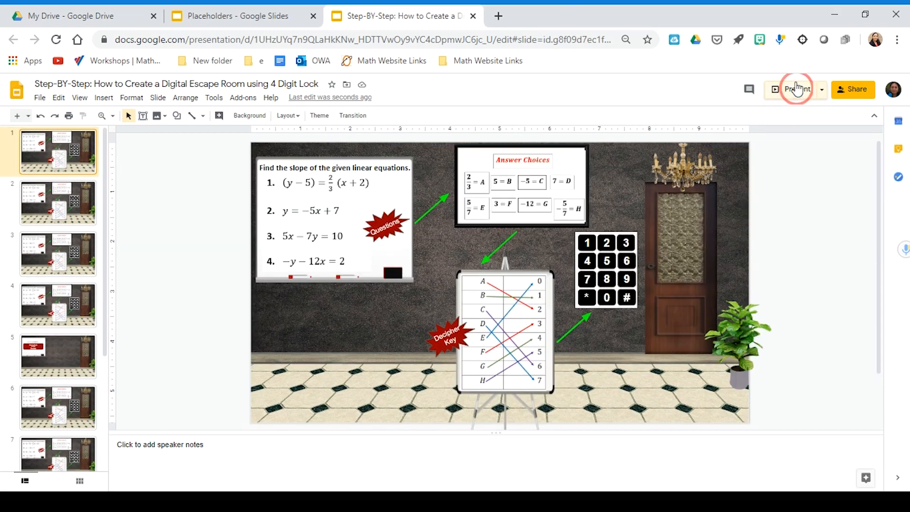
- Present from slide 1, trying wrong keypad digits and returning to the question slide
left_click(797, 89)
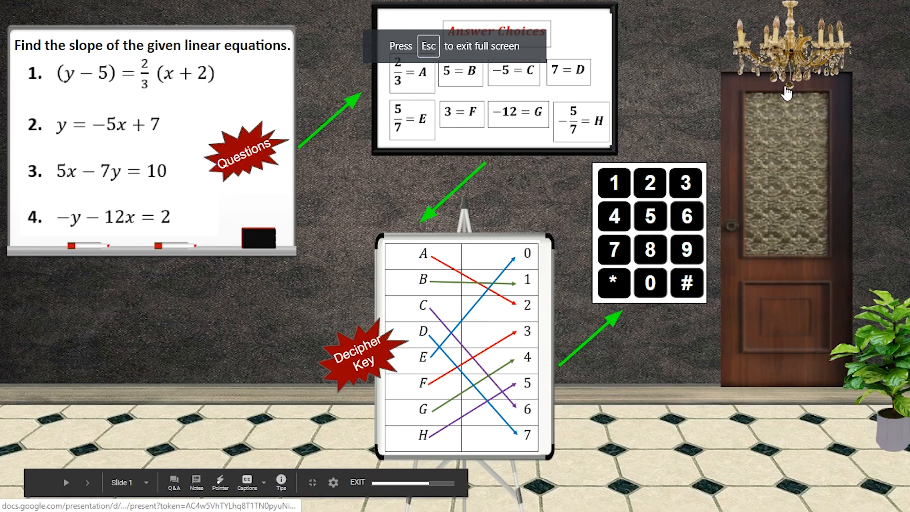
mouse_move(708, 183)
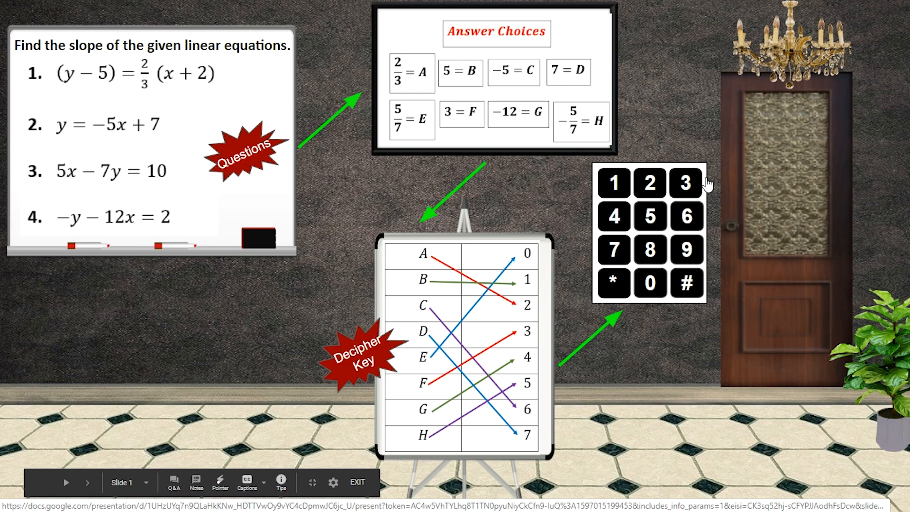
mouse_move(613, 181)
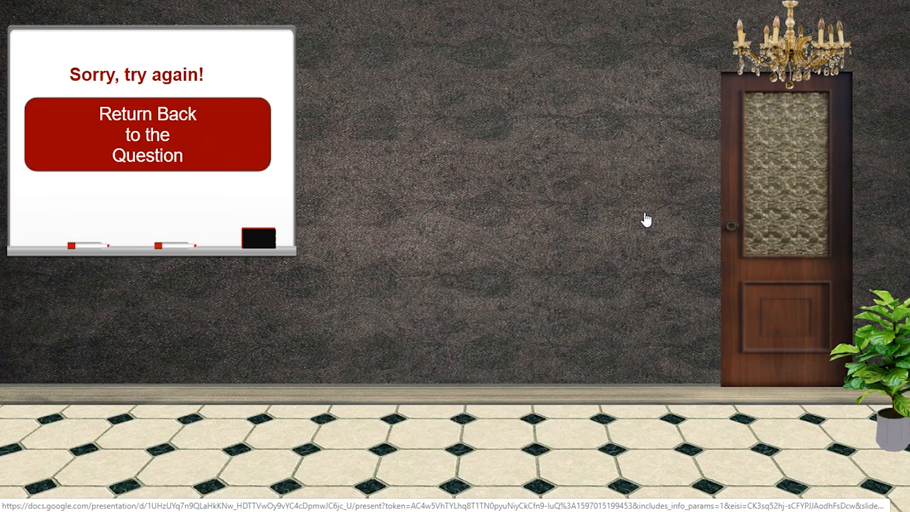
left_click(147, 134)
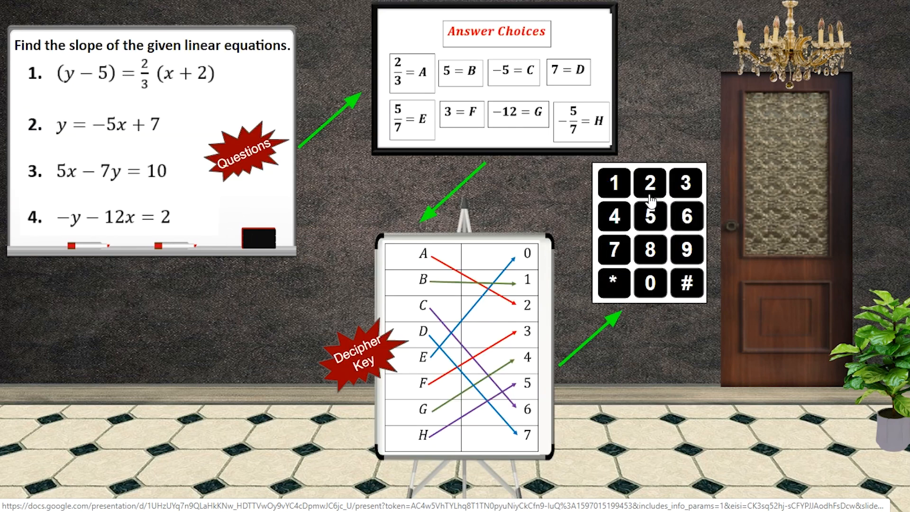
mouse_move(687, 250)
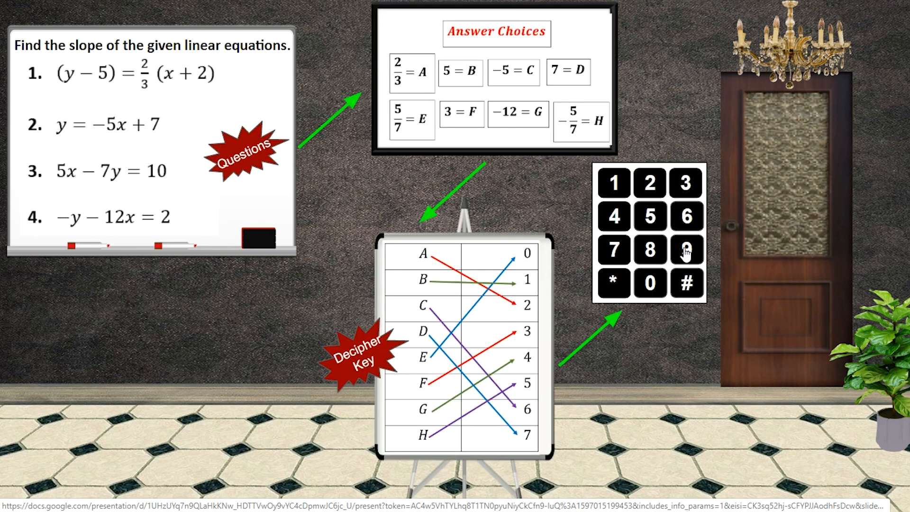
left_click(686, 249)
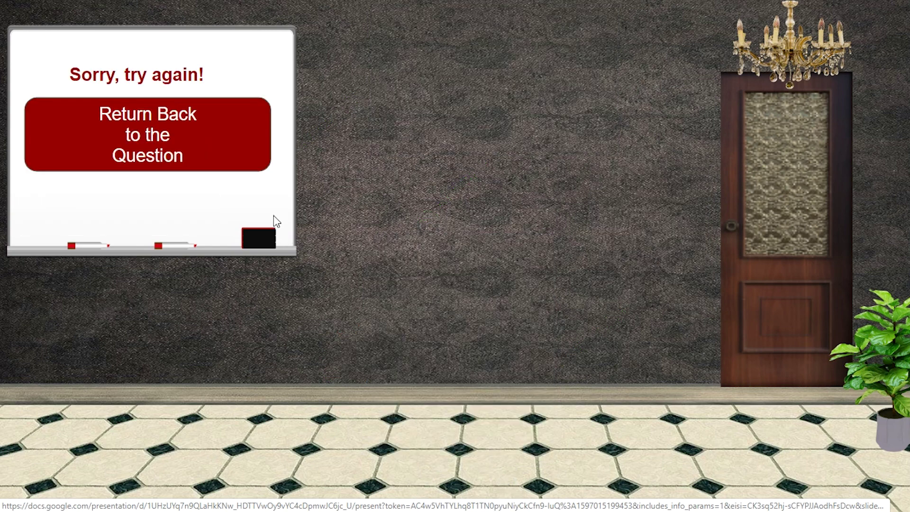
left_click(147, 135)
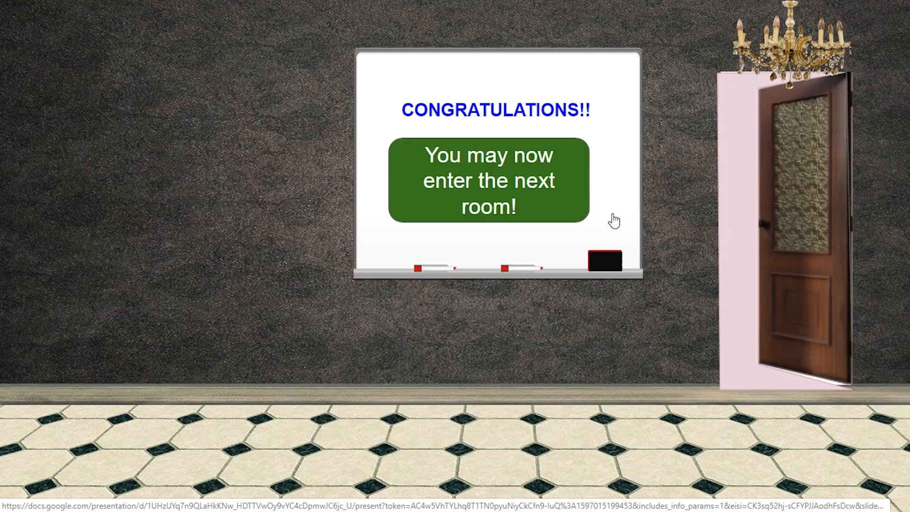
mouse_move(736, 228)
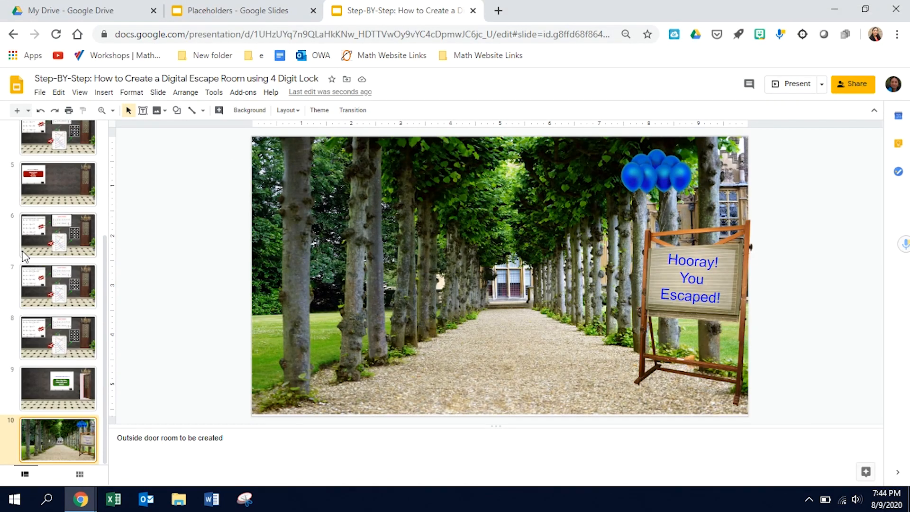
mouse_move(41, 289)
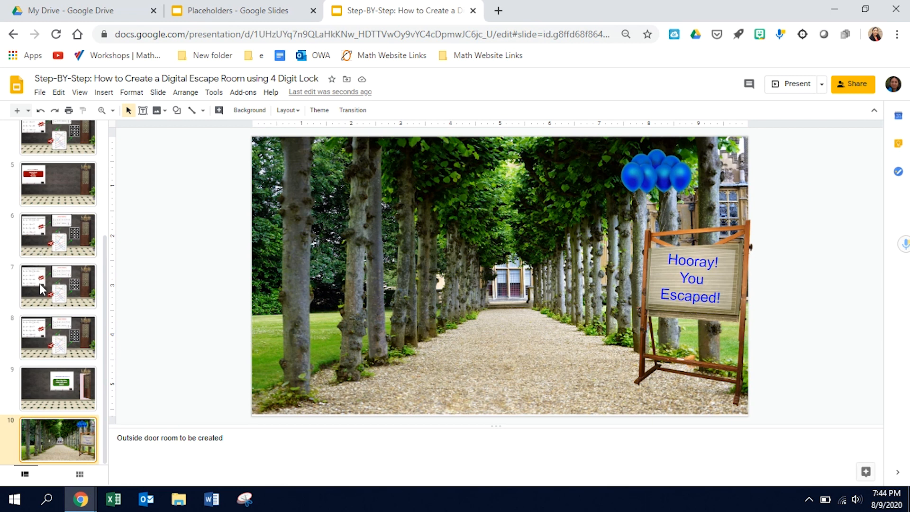
- Scroll the filmstrip back to the top after exiting the slideshow
scroll("up", 3)
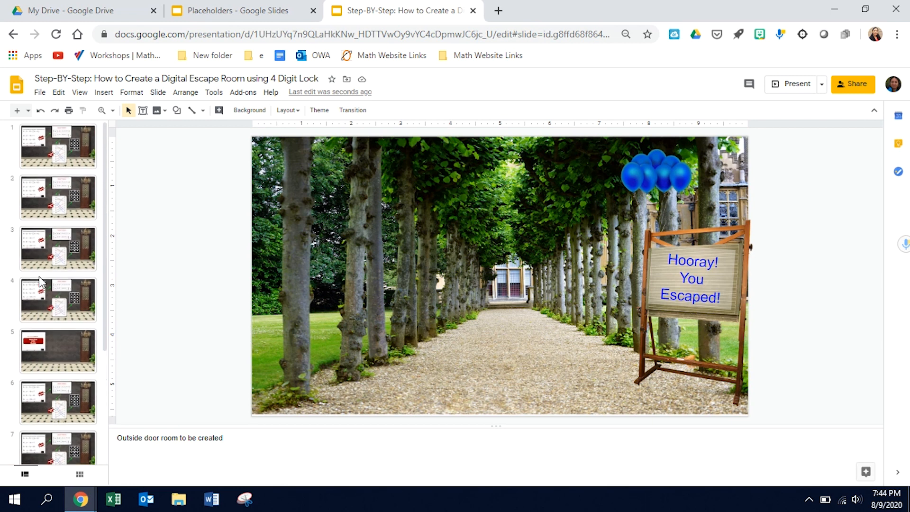